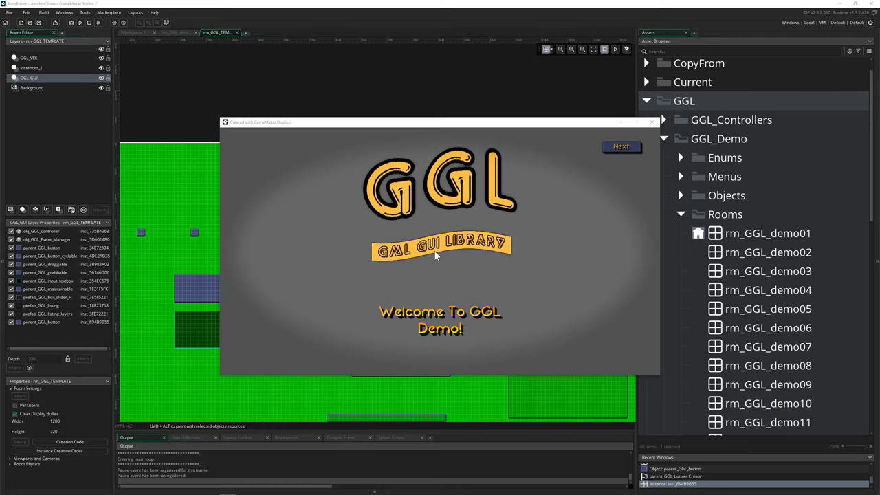
Advance past the GGL welcome screen and try the Toggles and Buttons group buttons
click(621, 146)
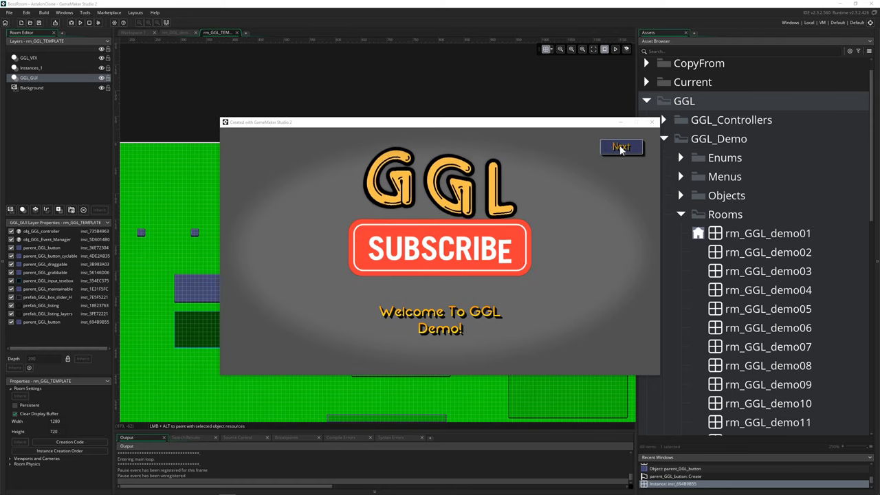
click(620, 147)
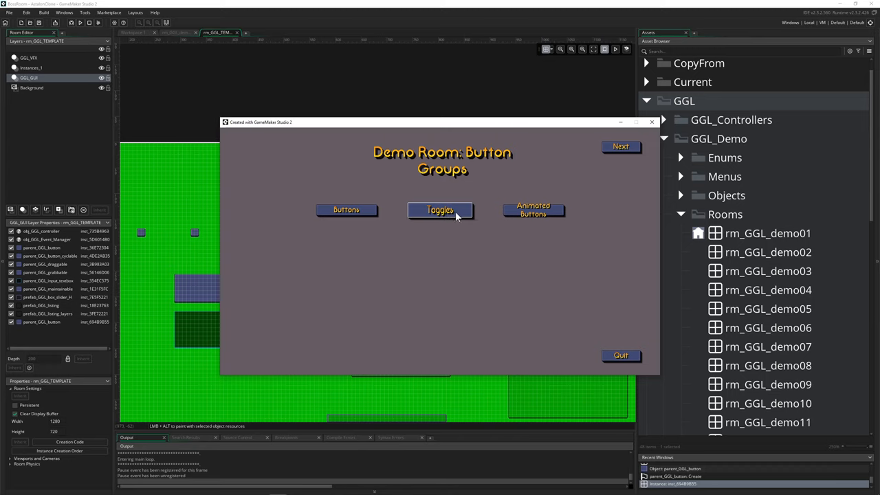
click(440, 209)
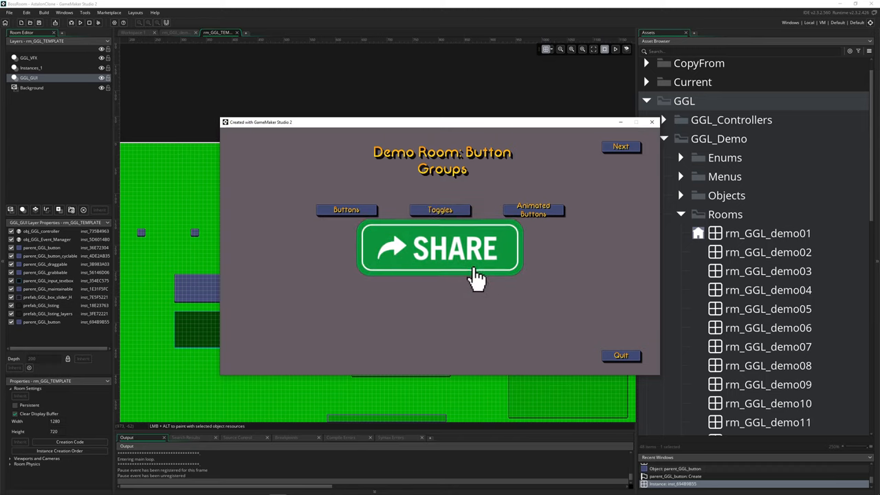
click(440, 249)
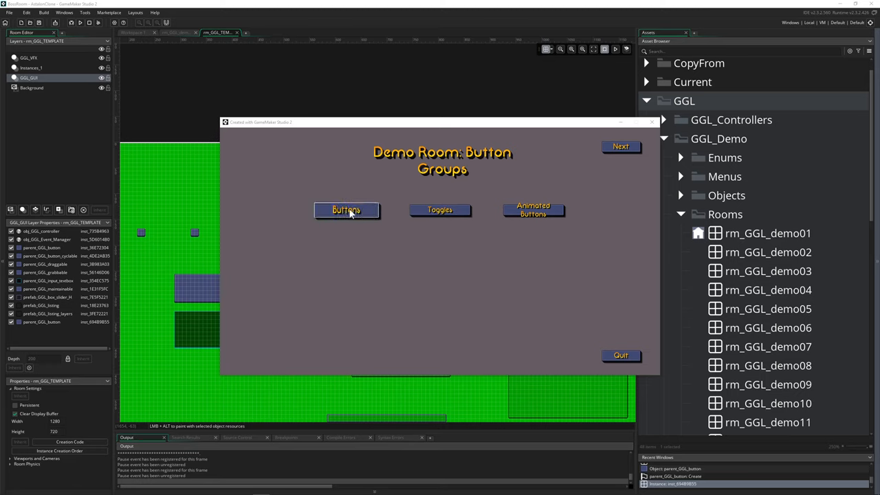
mouse_move(377, 200)
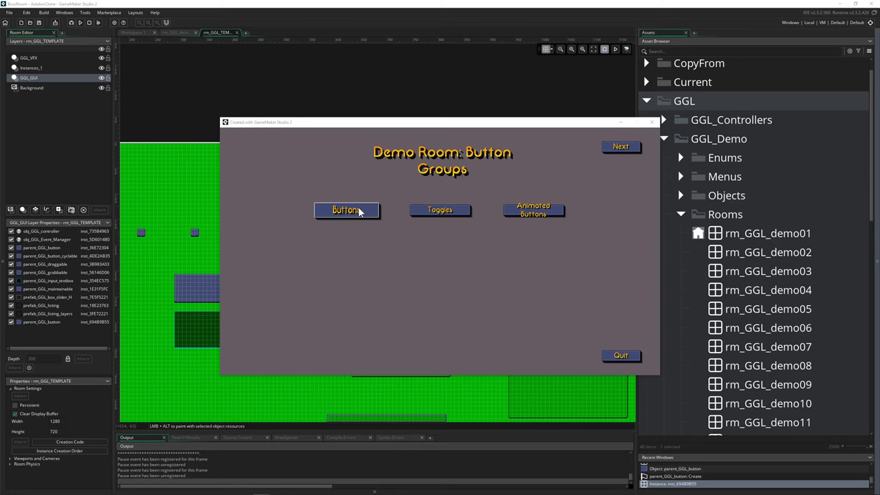
Press Button and dismiss its popup, drag Draggable, cycle Cyclable, then open Animated Buttons
click(346, 210)
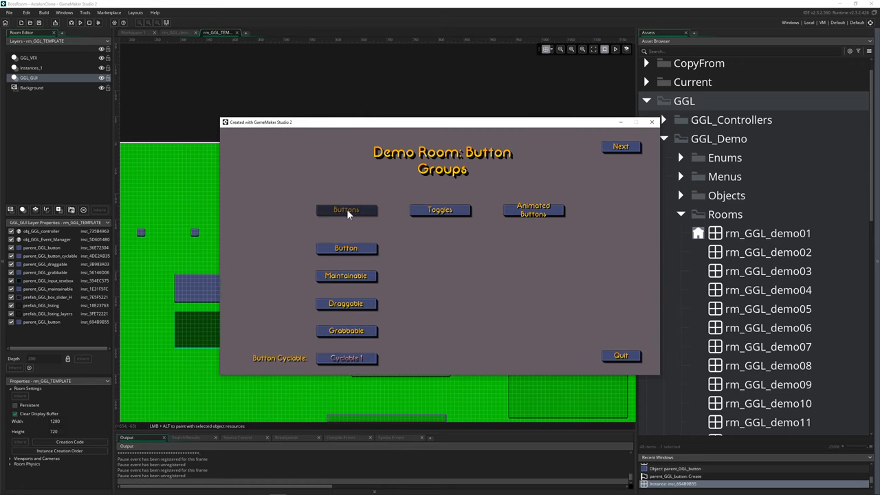
click(347, 210)
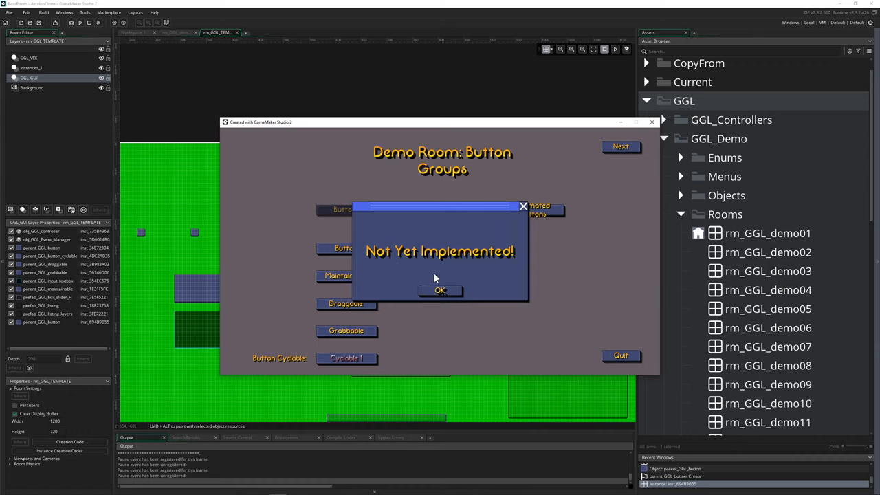
click(440, 289)
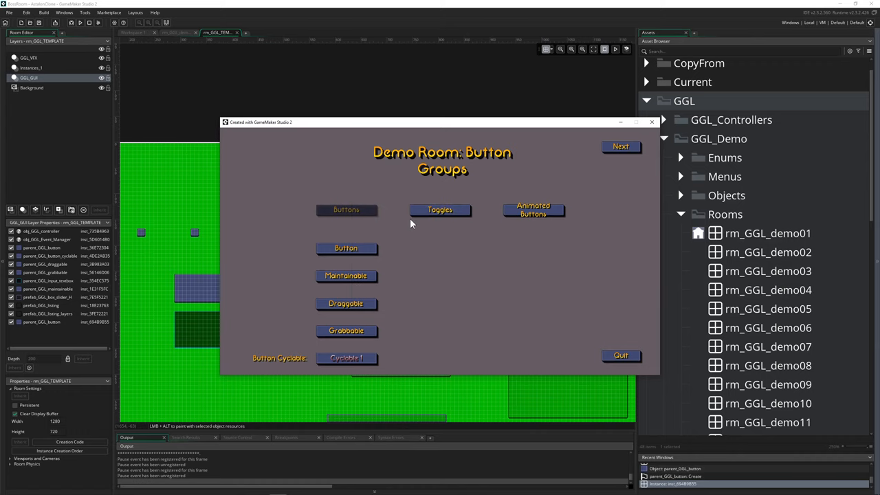
mouse_move(481, 248)
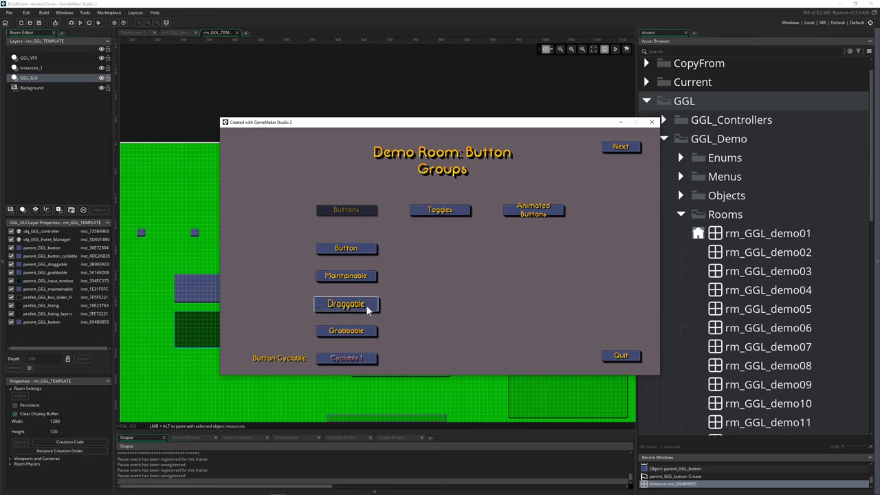
drag(346, 304, 424, 294)
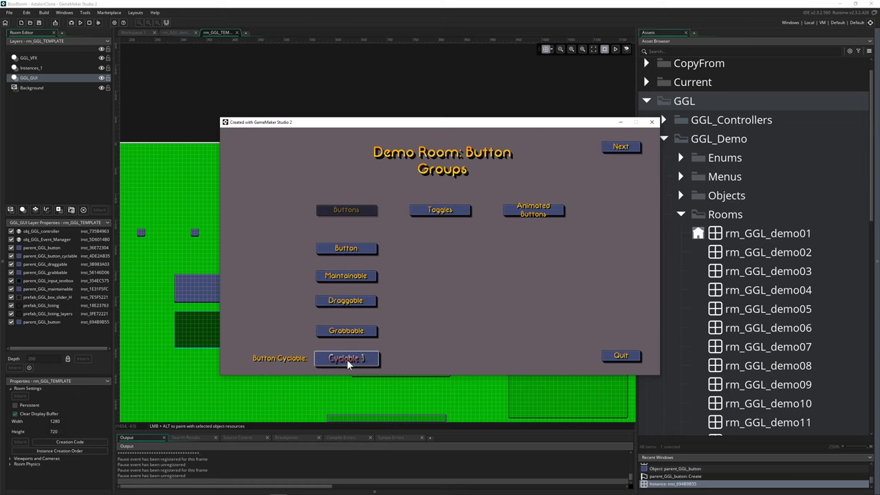
click(441, 210)
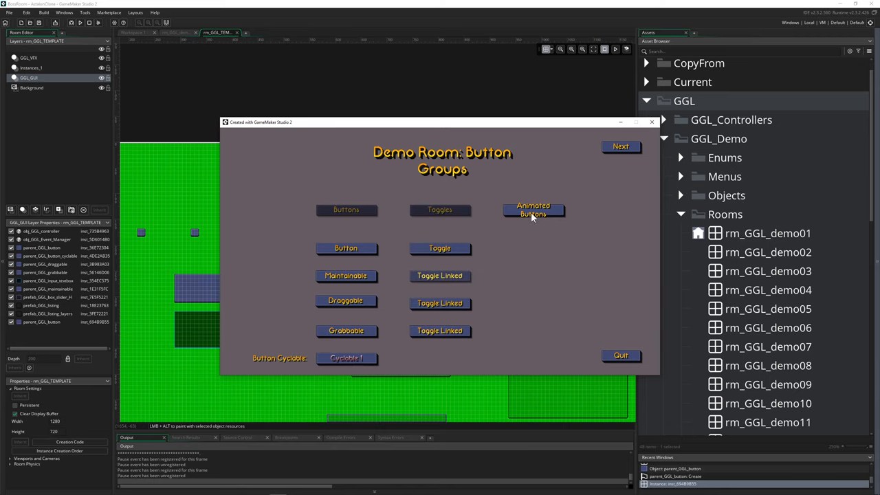
click(533, 209)
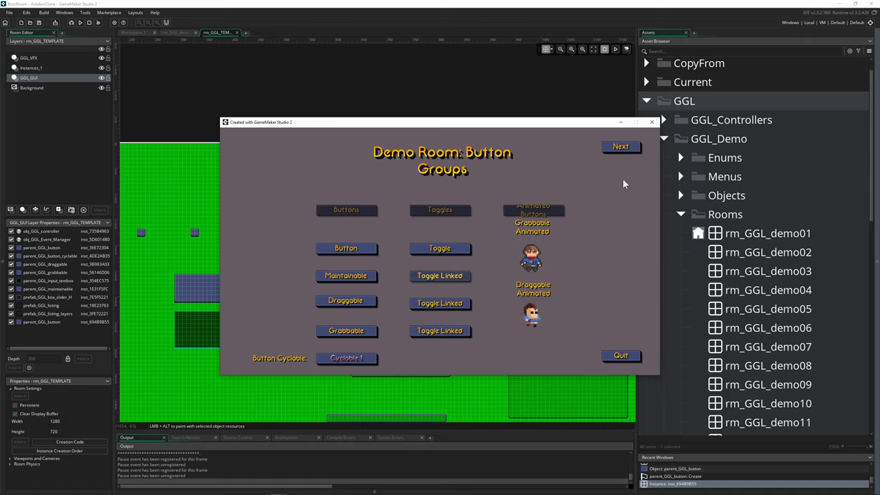
In the Dropdown & List room, open and close the Dropdown and open the list
click(621, 147)
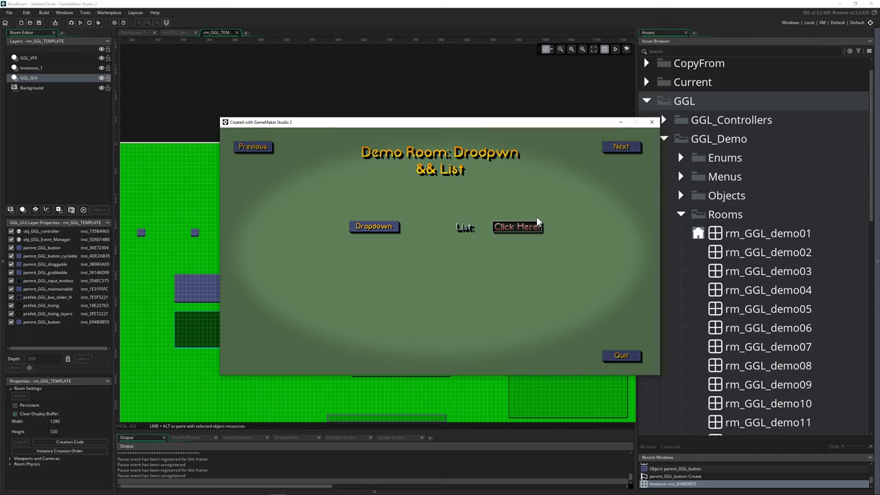
mouse_move(491, 259)
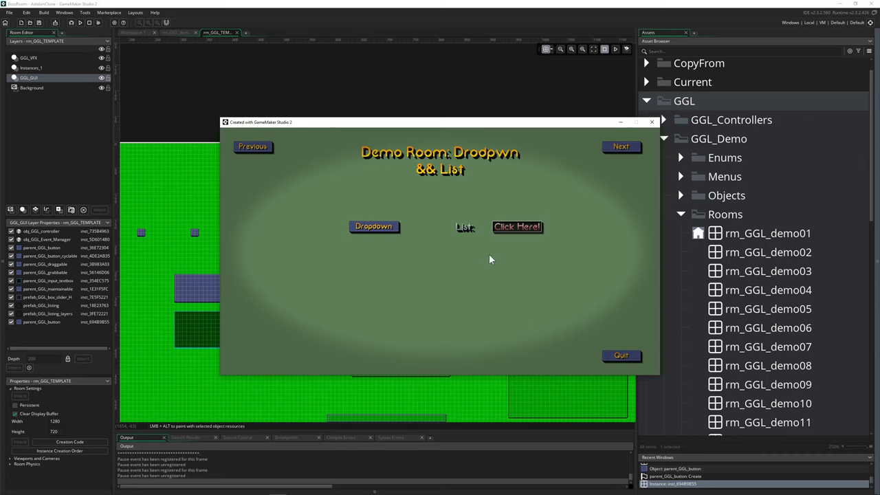
click(373, 226)
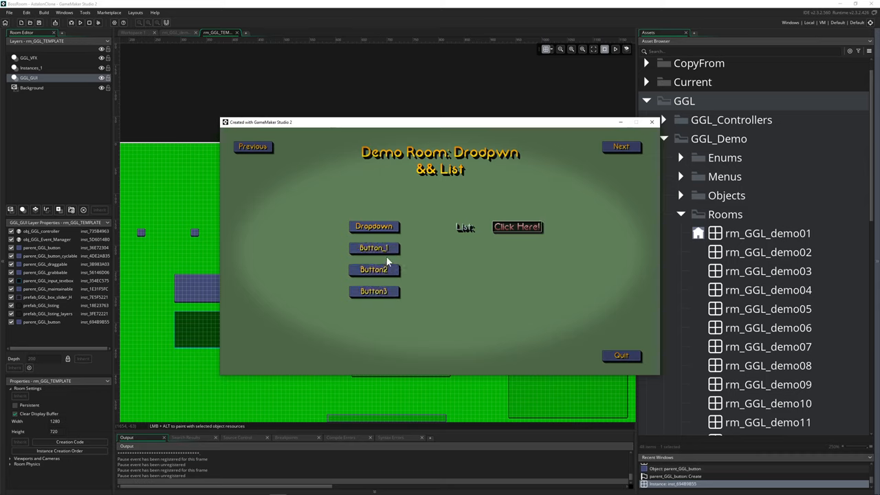
click(373, 226)
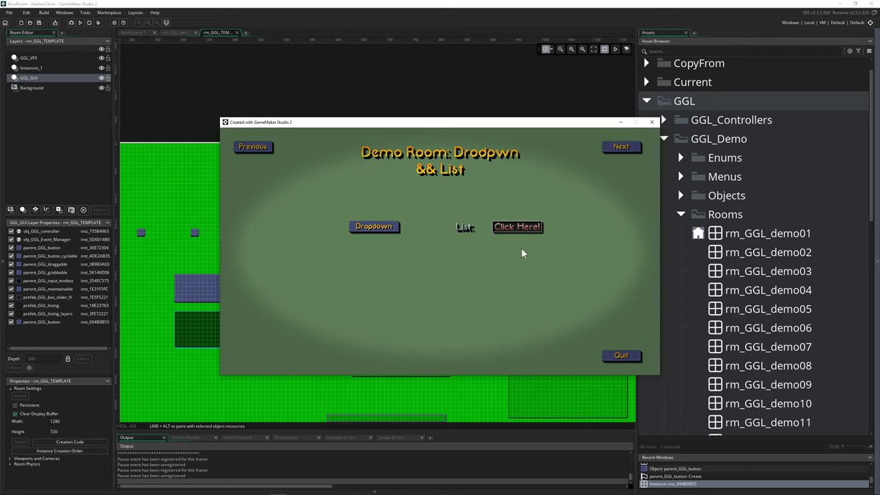
click(517, 226)
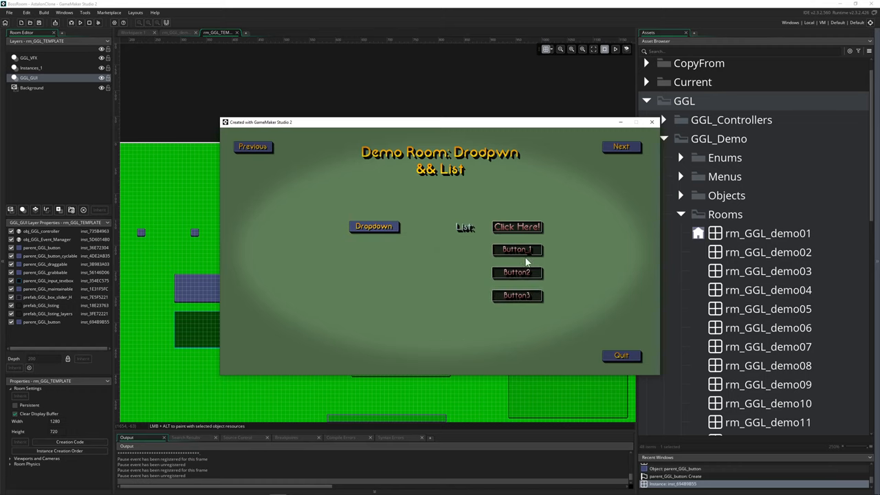
Go to the Progression Bar room and tick two completion checkboxes
click(621, 146)
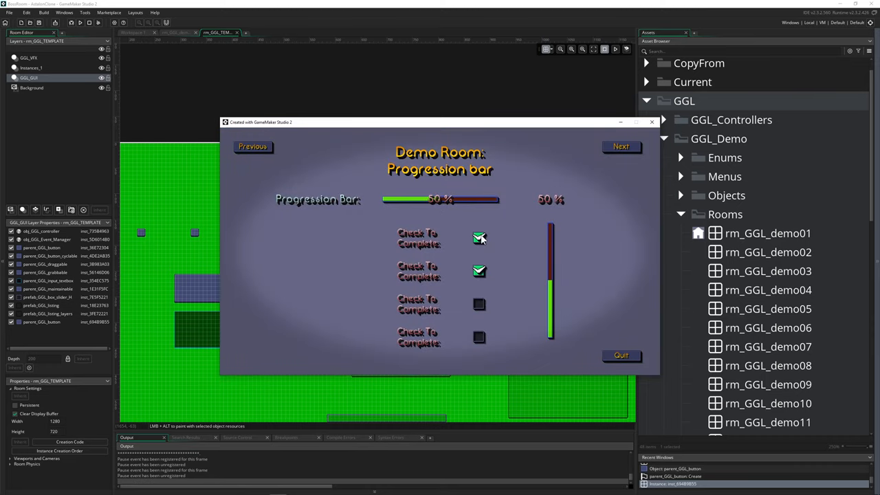
click(479, 337)
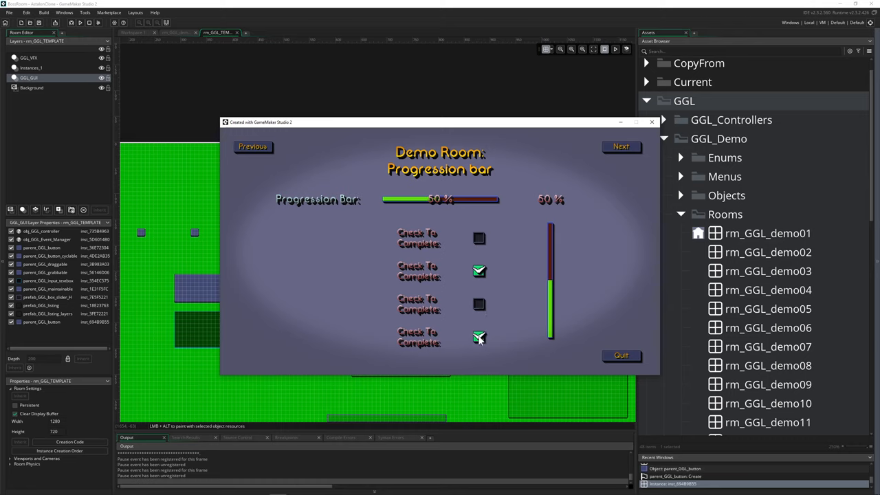
click(479, 305)
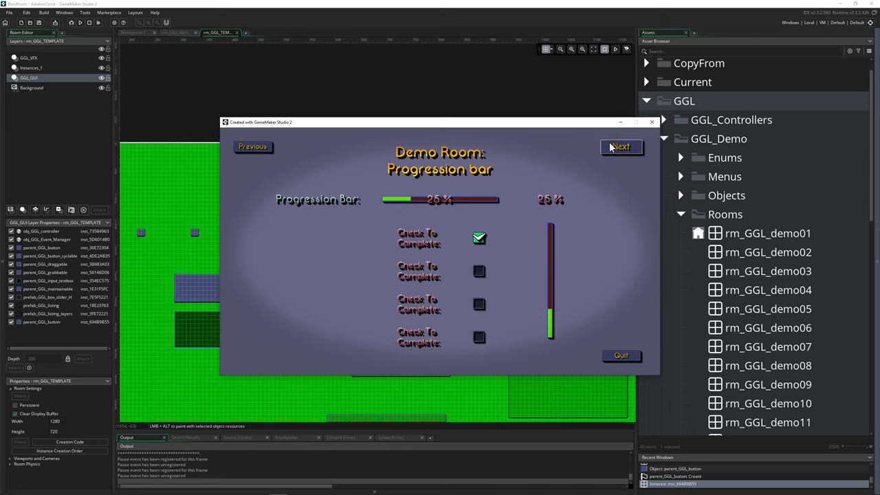
Raise the R slider to tint the panel, shrink then restore Scale to 1, and advance
click(621, 146)
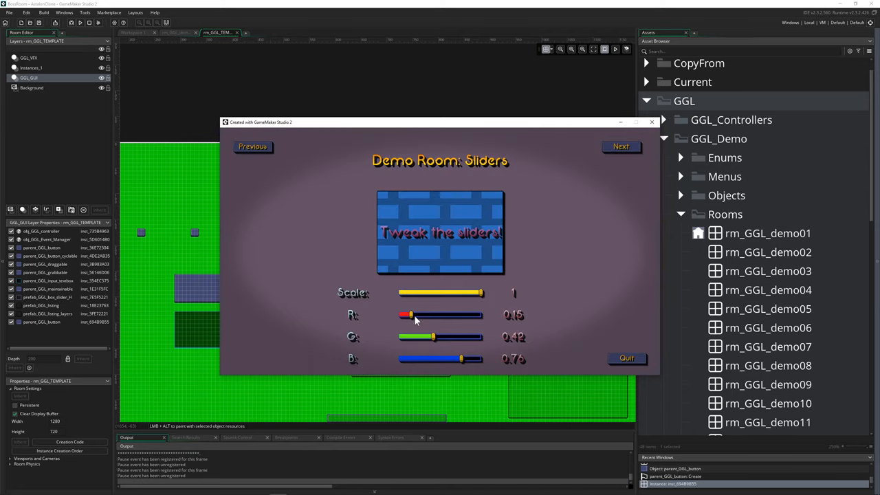
drag(406, 315, 453, 315)
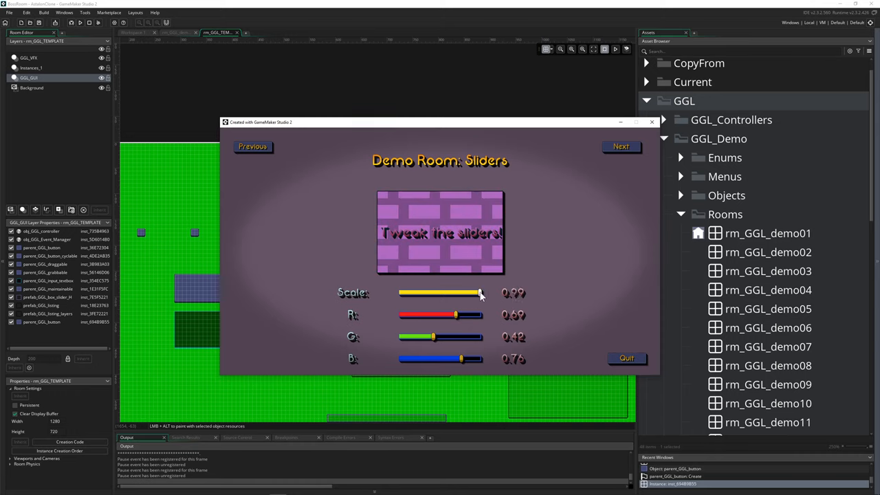
drag(480, 293, 468, 293)
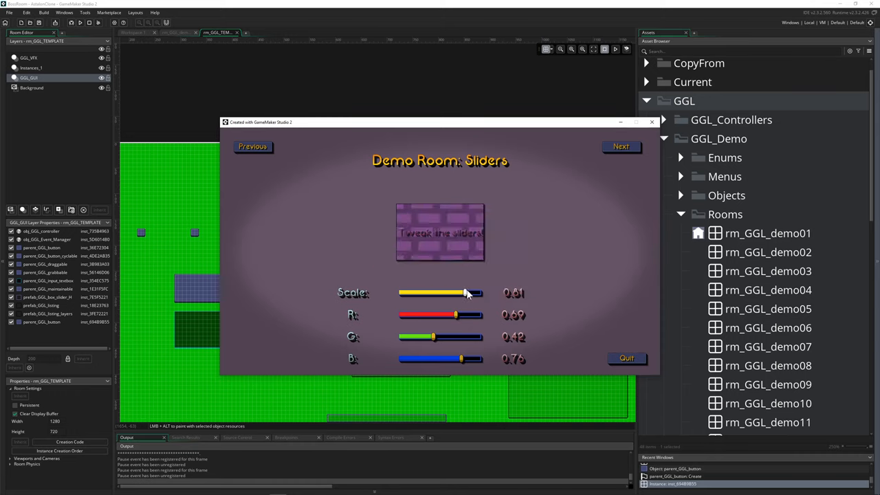
drag(468, 293, 481, 293)
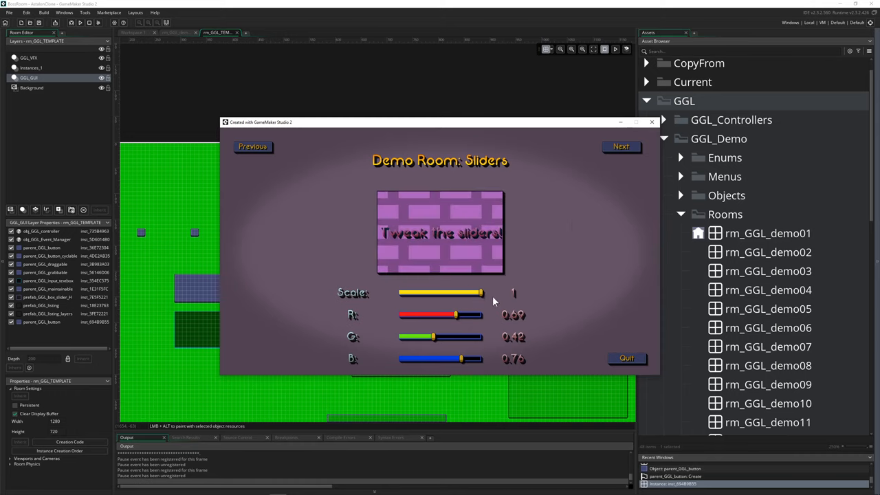
click(620, 146)
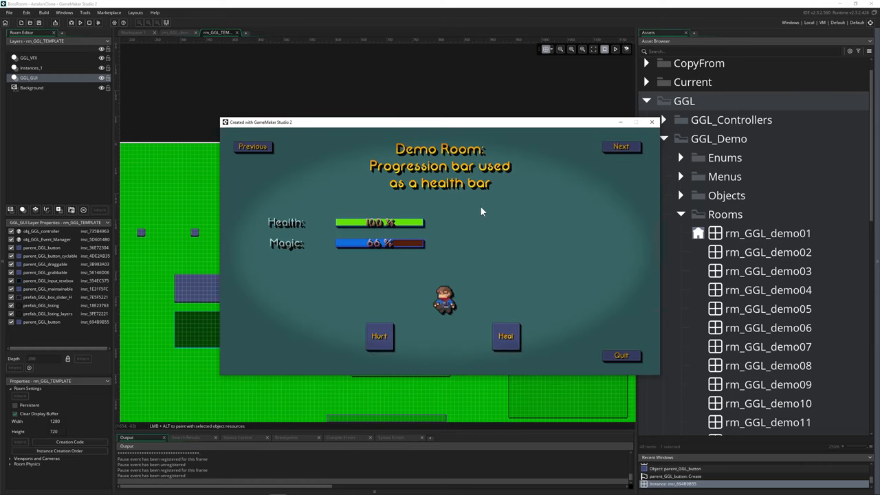
Type 'adfafdadad' into the Text Input Box, then continue to the Containers room
click(621, 147)
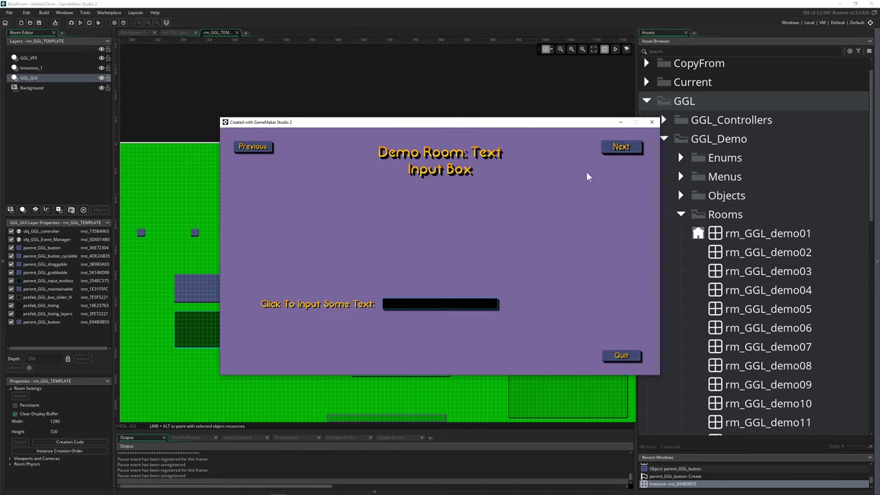
mouse_move(557, 200)
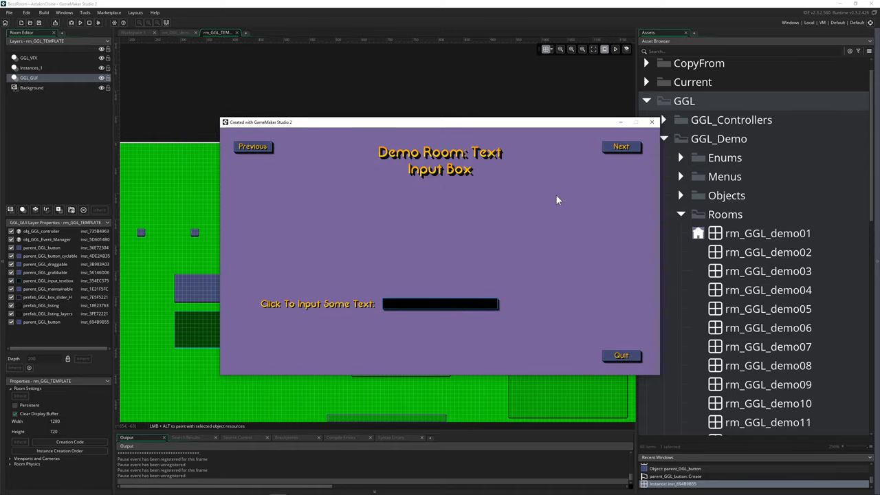
text(adfafdadad)
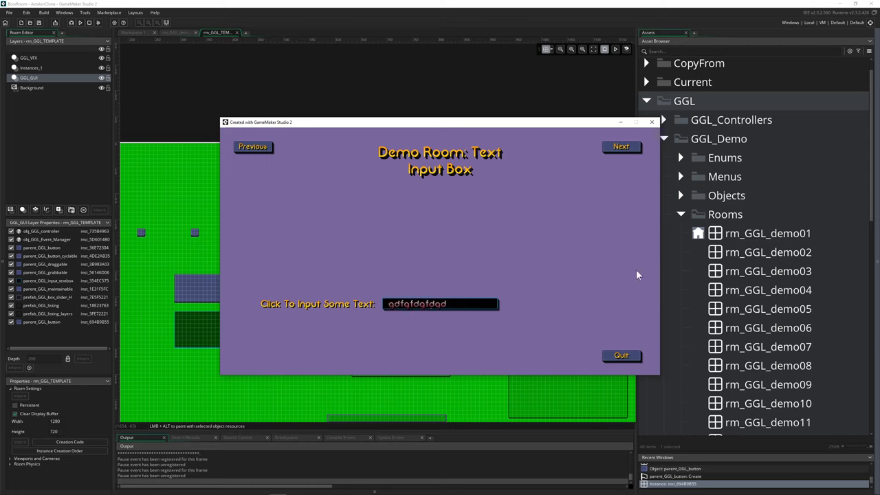
click(621, 147)
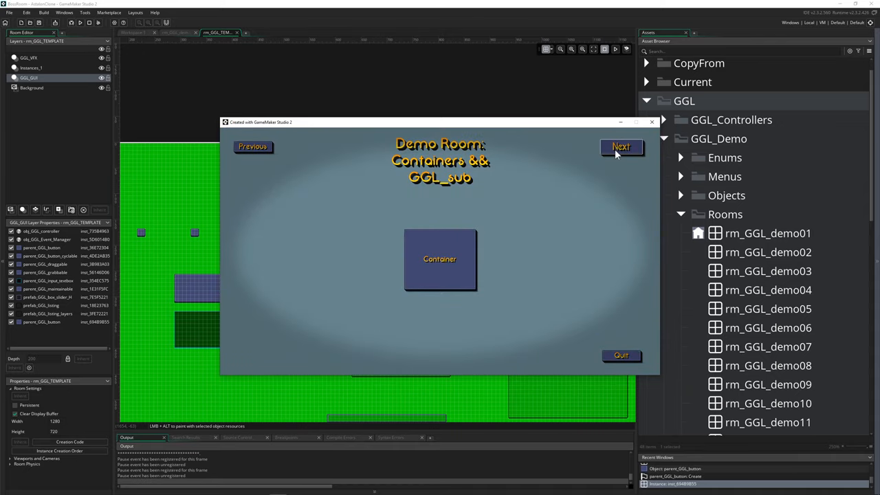
Raise the sub slider to about 76%, tick Sub Checkbox, and advance to Prefabs
click(621, 147)
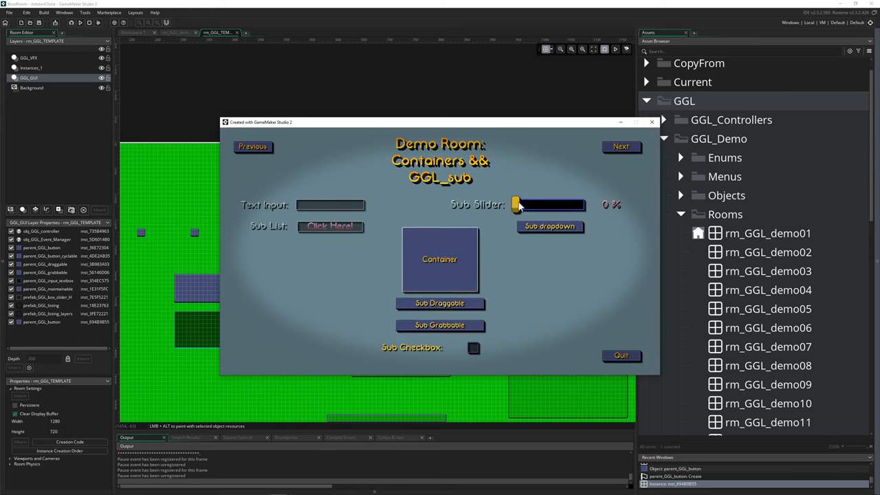
drag(517, 204, 566, 204)
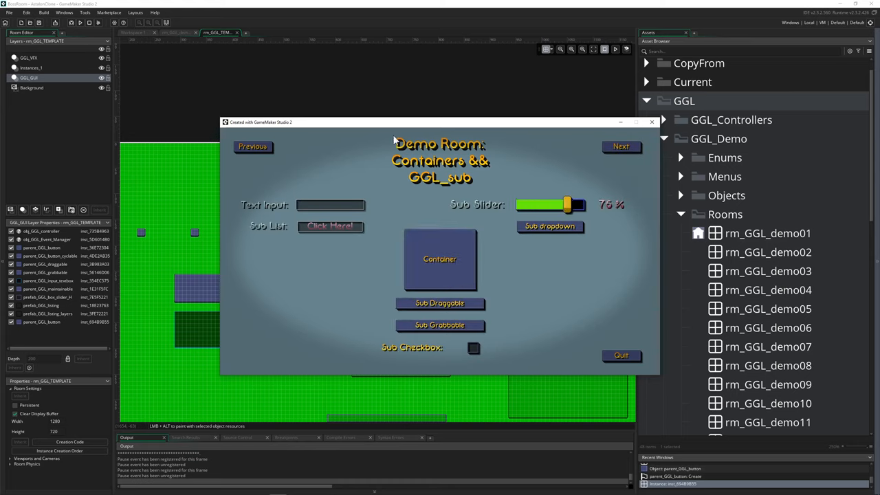
click(550, 226)
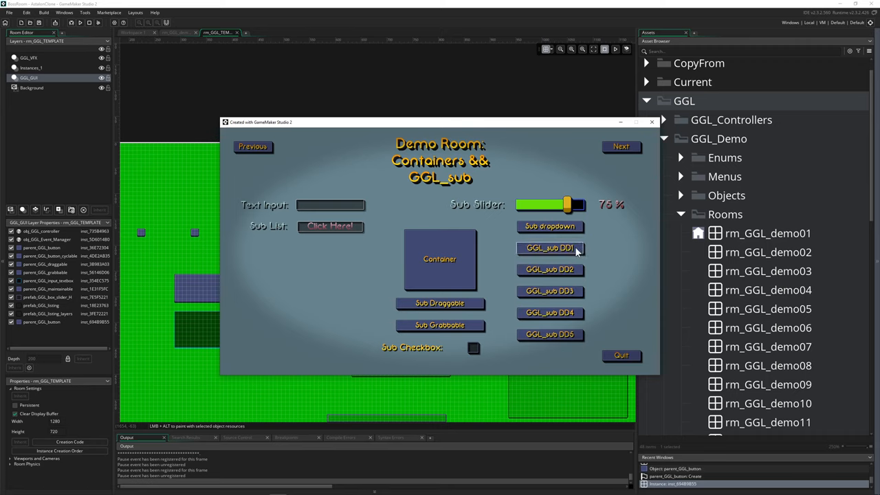
mouse_move(568, 256)
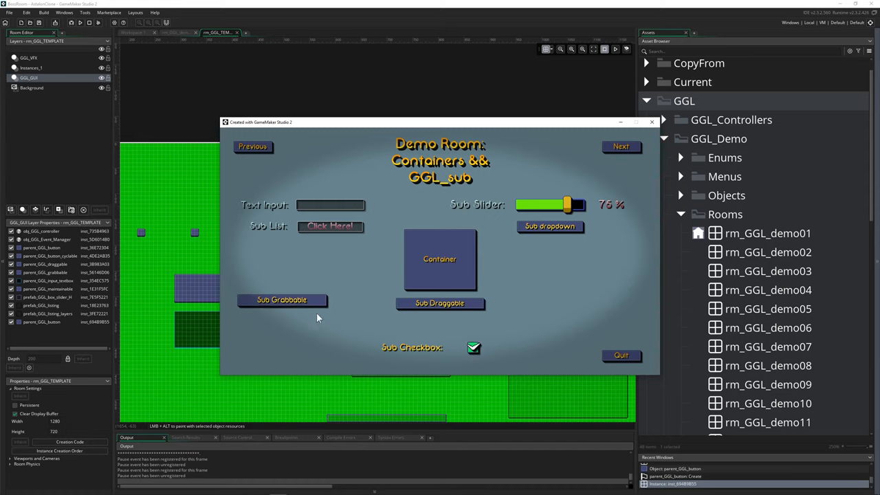
click(619, 146)
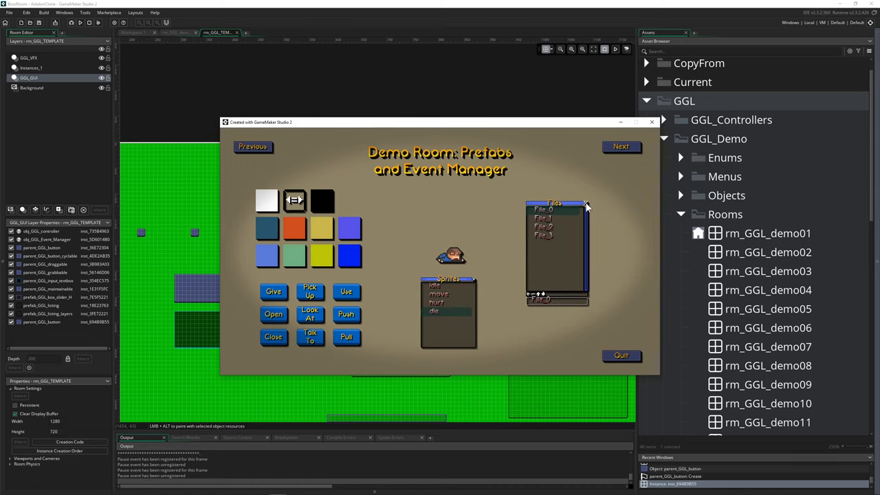
Close the demo's Files window and advance through the draggable-surface room to Text Box
click(586, 207)
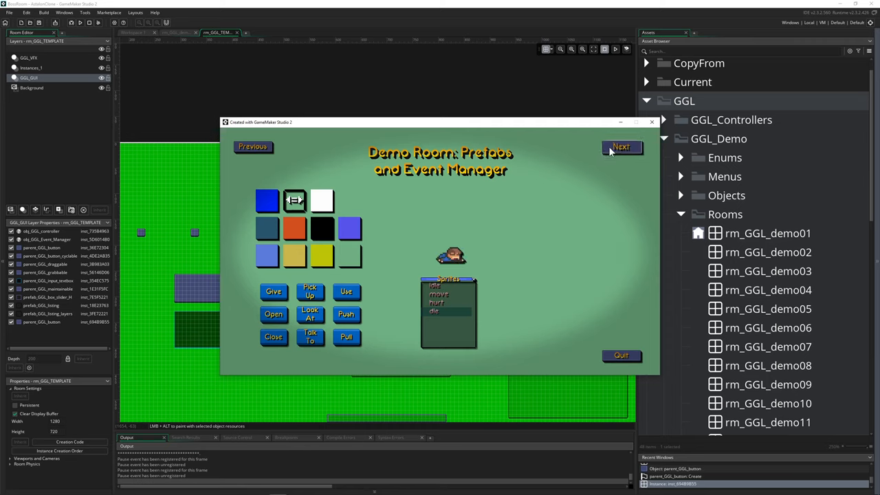
click(621, 146)
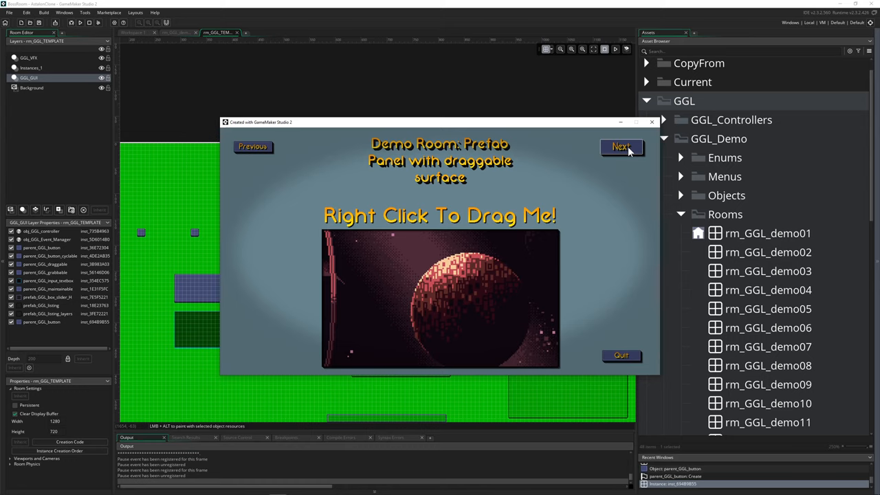
click(621, 147)
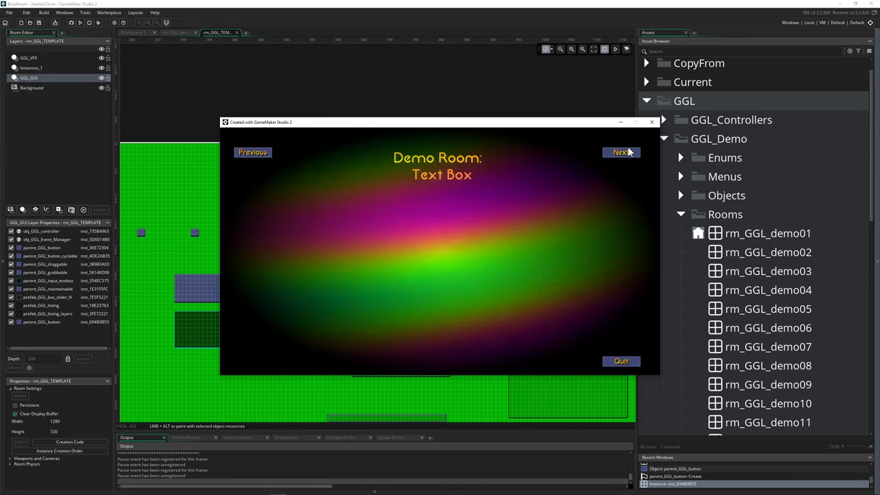
Spawn the typewriter text box, advance it twice with Space, and dismiss the last box
click(621, 152)
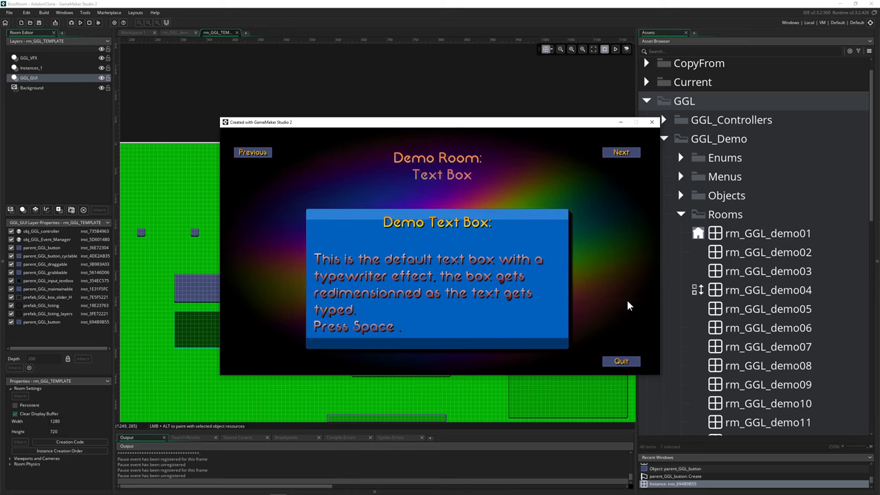
key(space)
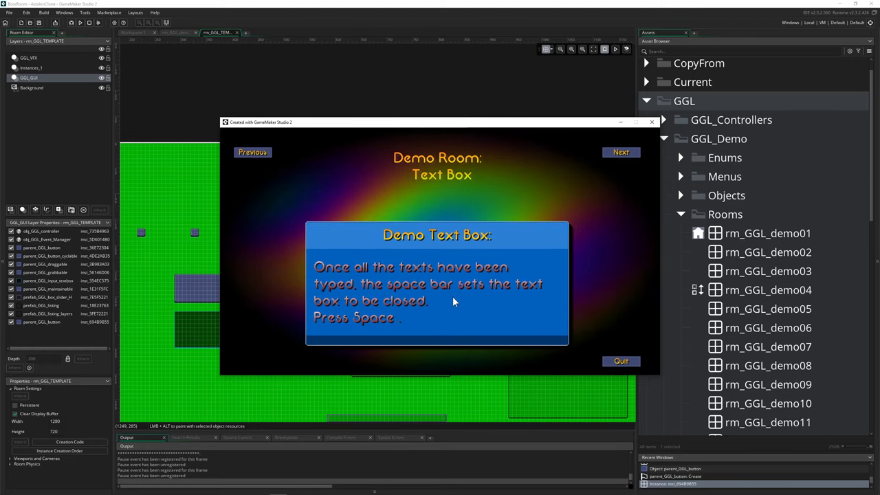
key(space)
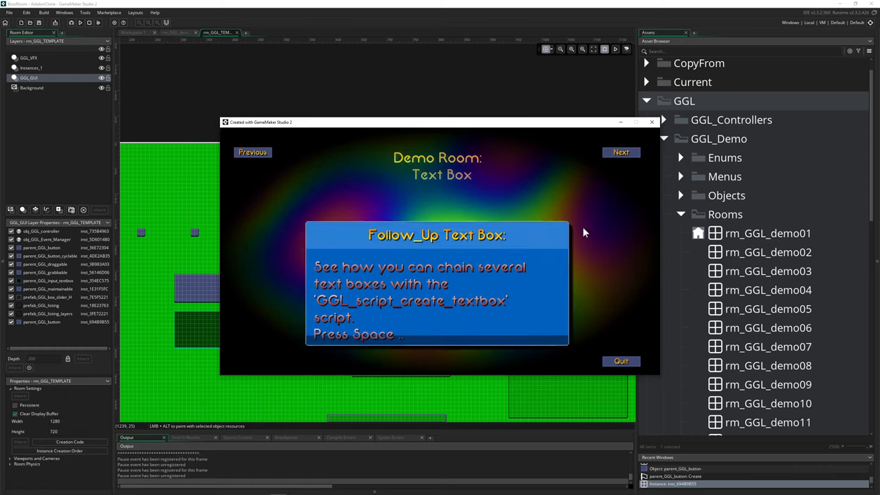
click(621, 152)
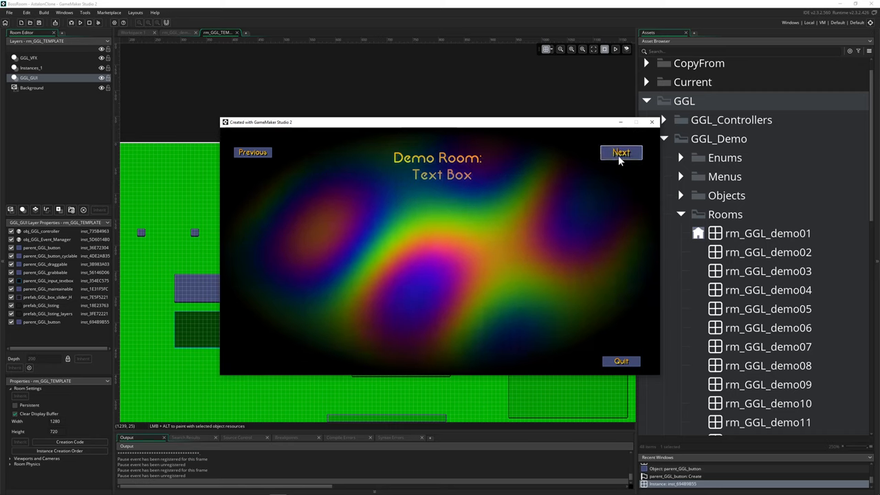
In the Main Menu demo, set Options > Sound Background volume to 100%, then back out
click(621, 152)
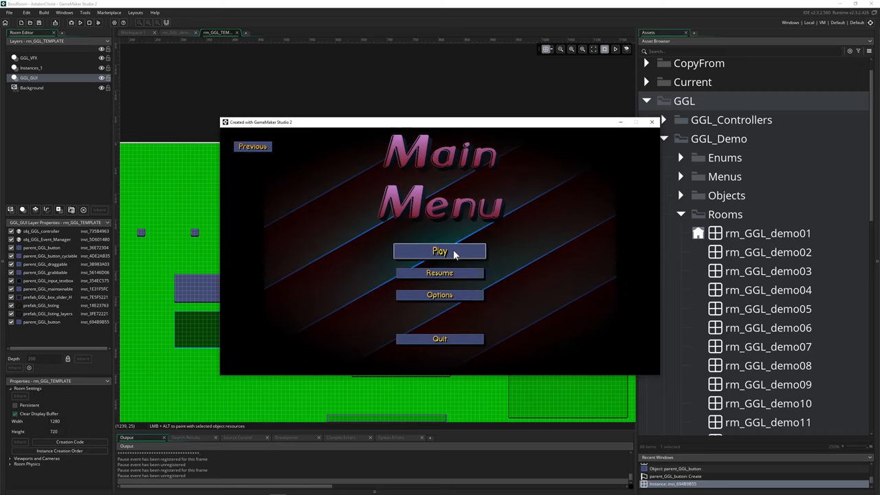
mouse_move(440, 273)
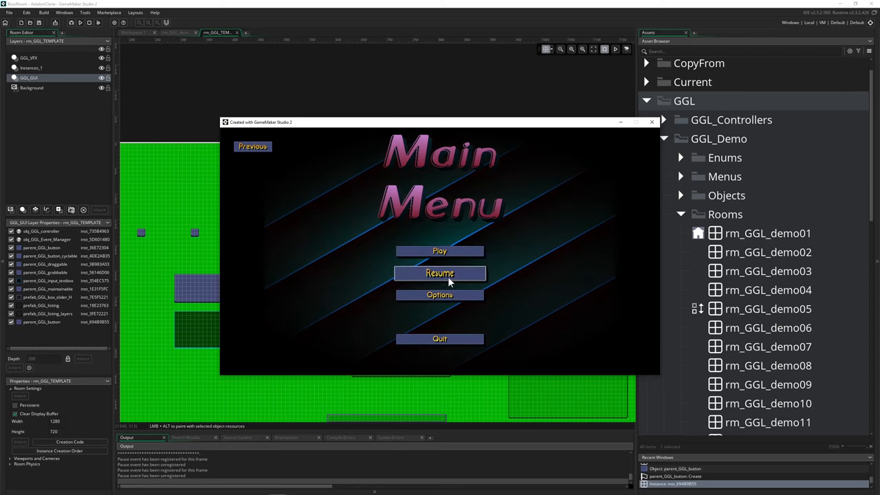
click(439, 295)
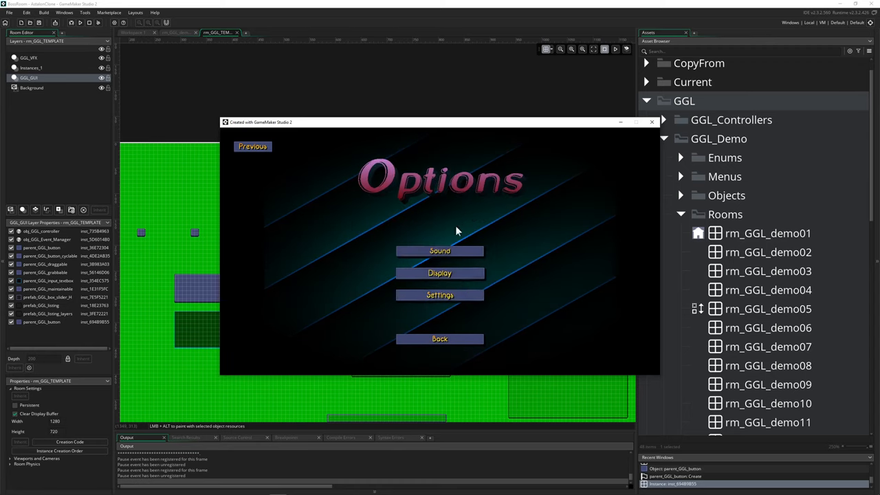
click(439, 250)
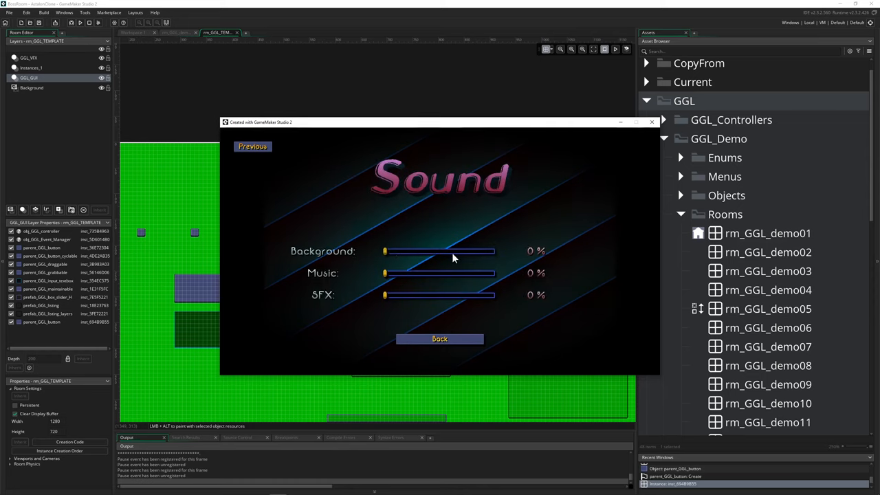
drag(385, 251, 494, 251)
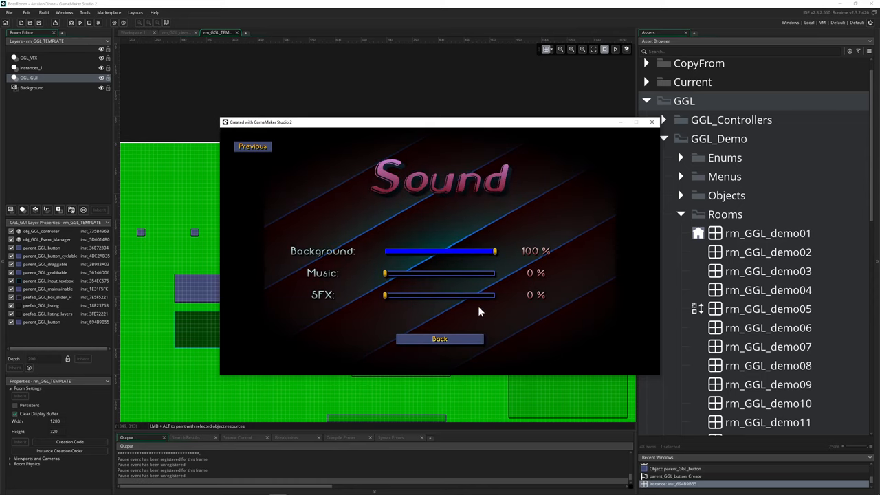
click(439, 339)
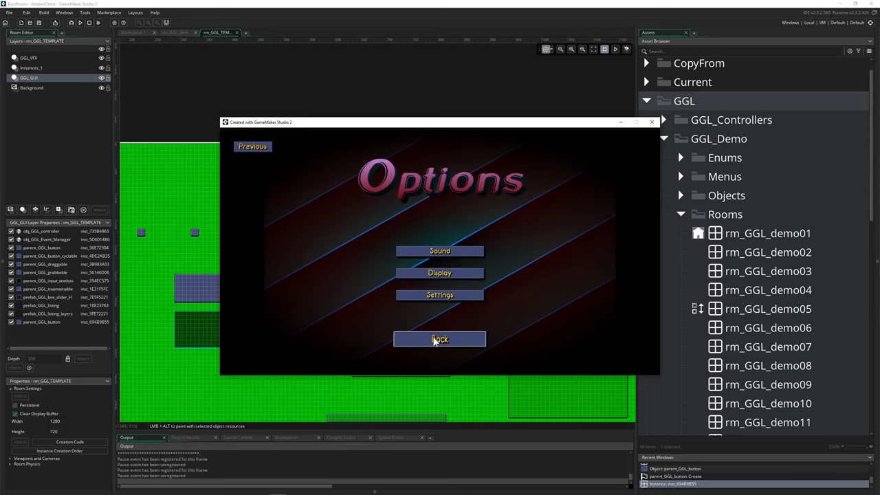
click(651, 122)
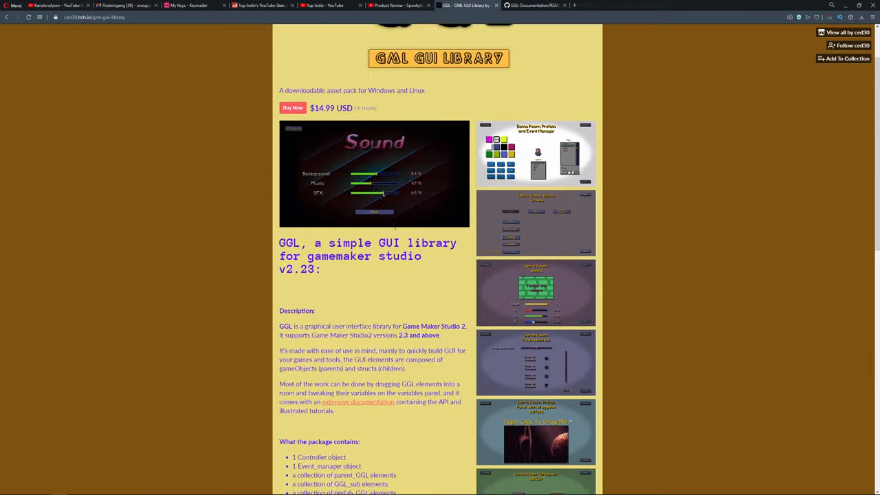
scroll(up, 3)
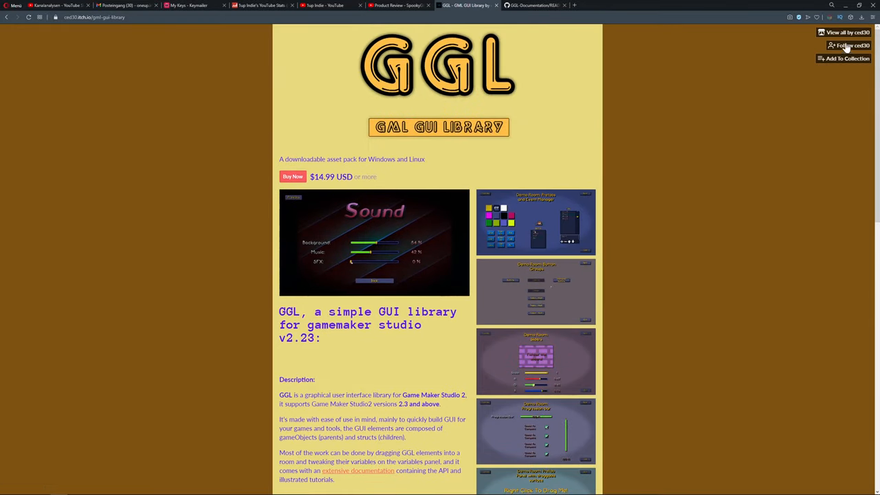
scroll(down, 3)
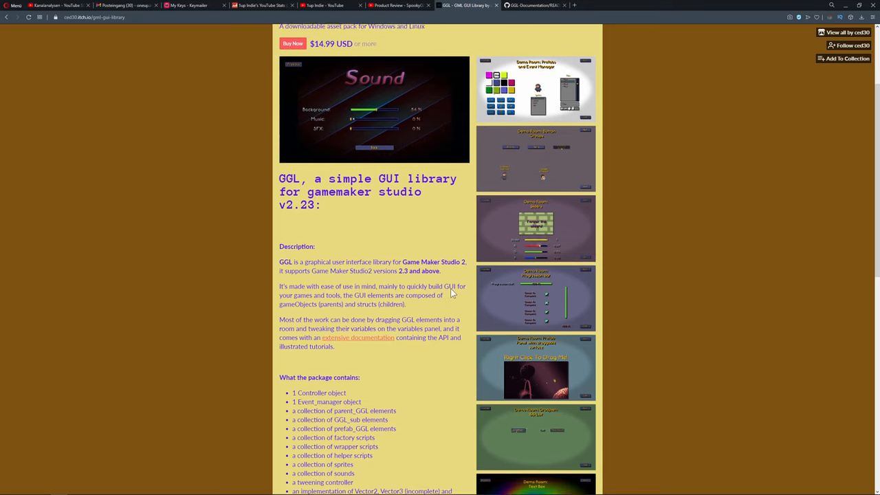
scroll(up, 3)
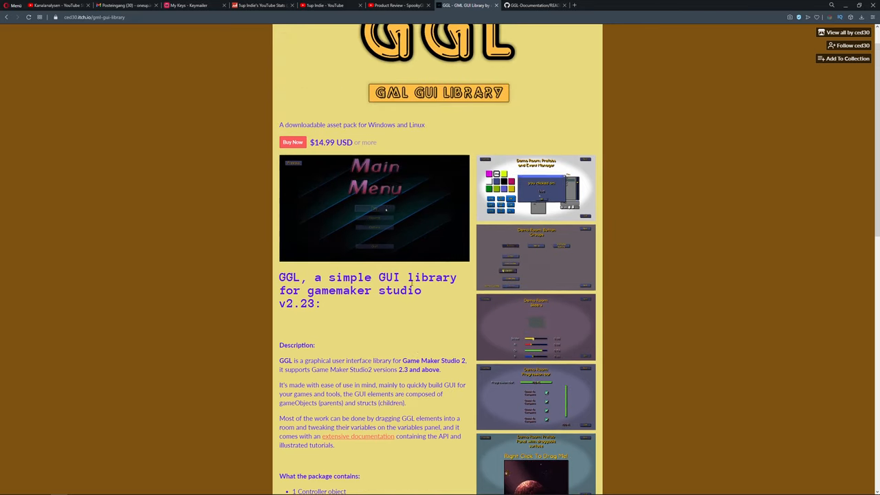
scroll(down, 3)
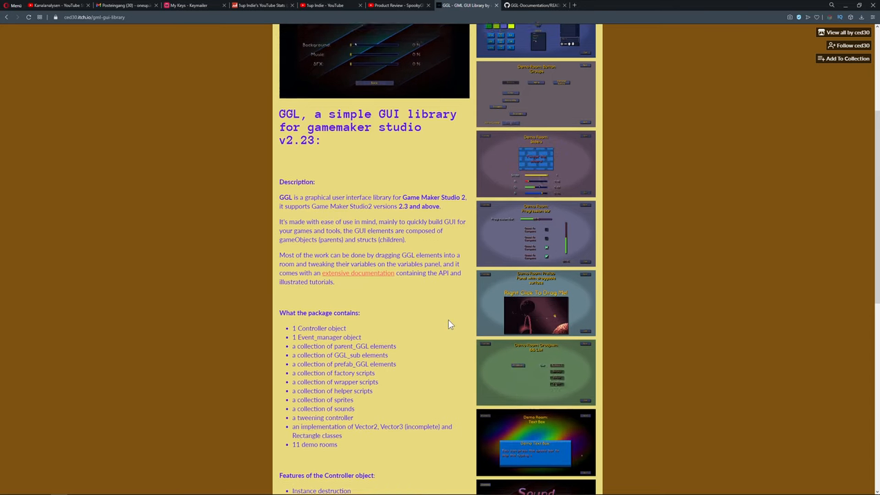
scroll(up, 3)
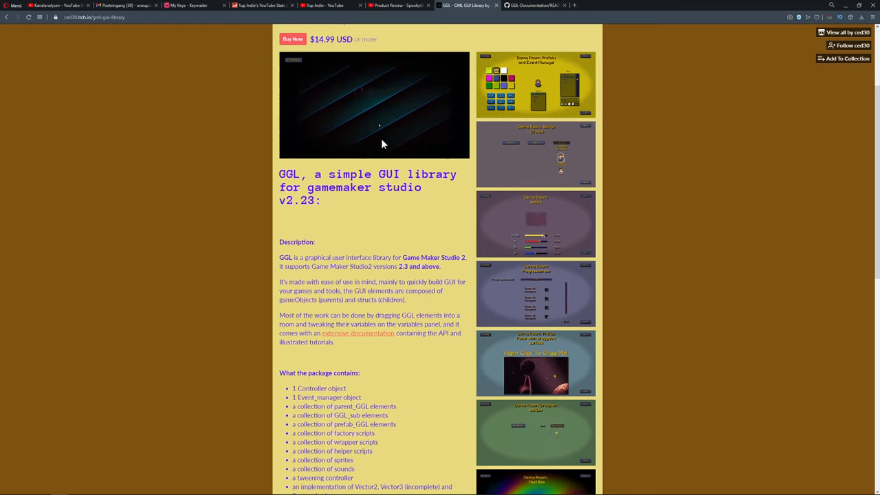
scroll(down, 3)
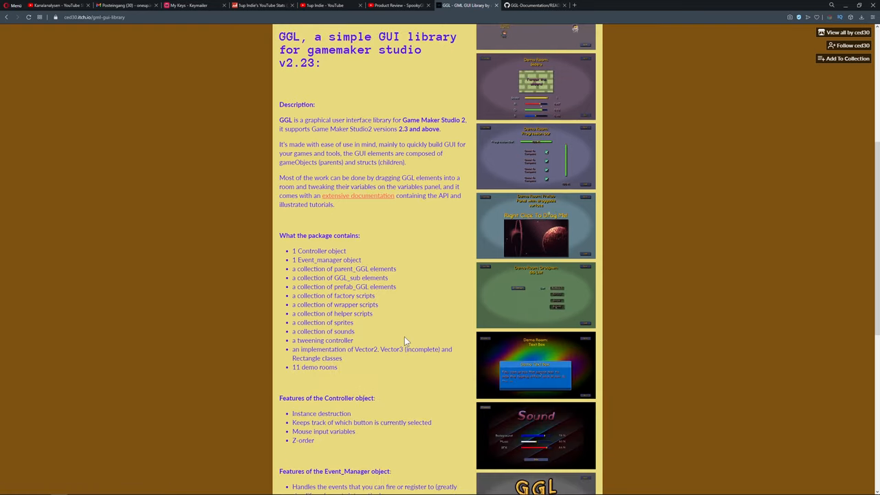
scroll(up, 3)
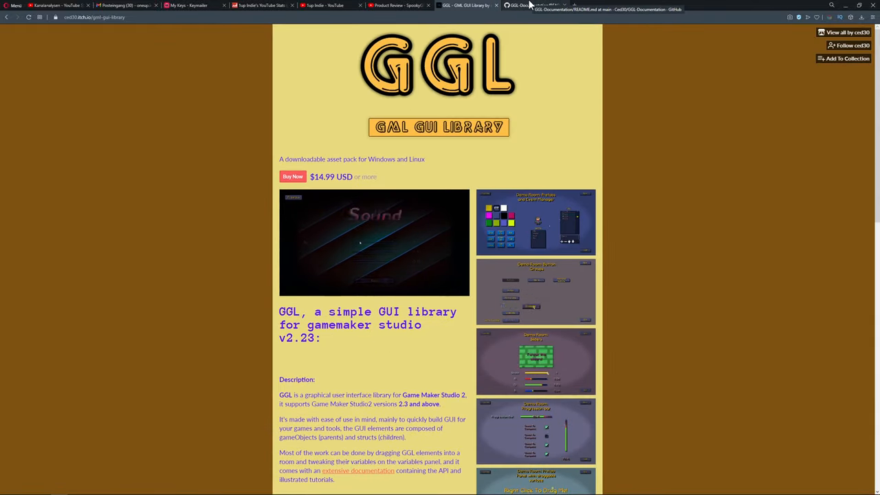
Scroll the GitHub GGL-Documentation README down to Installation, Quick Start and API
click(536, 6)
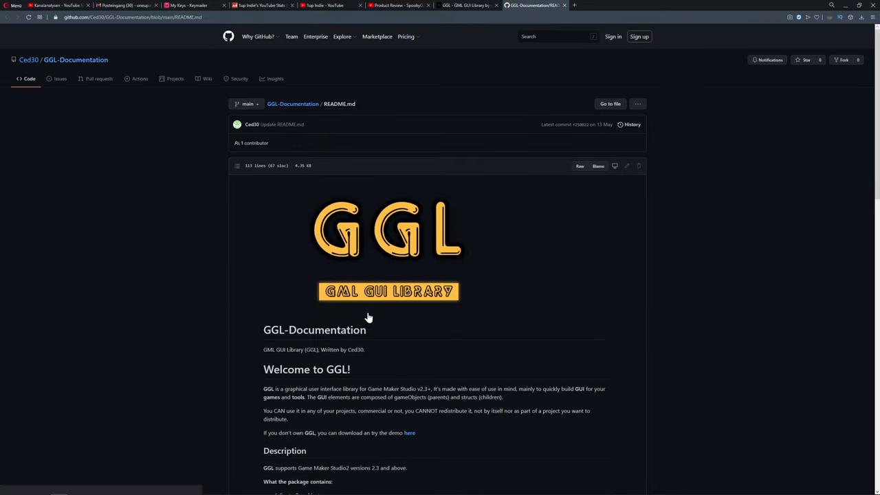
scroll(down, 3)
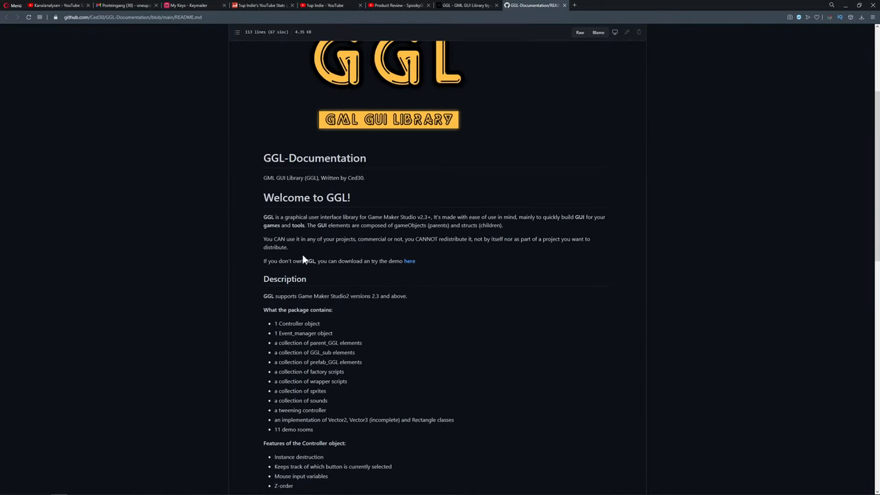
scroll(down, 3)
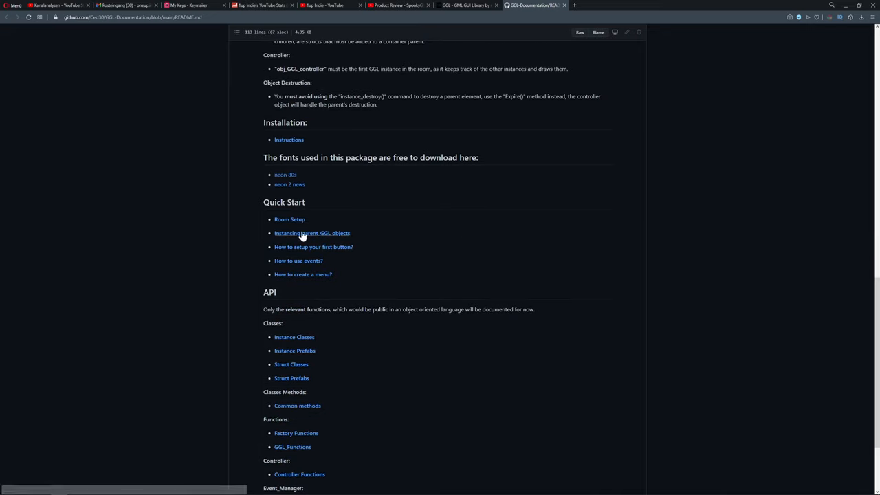
mouse_move(303, 236)
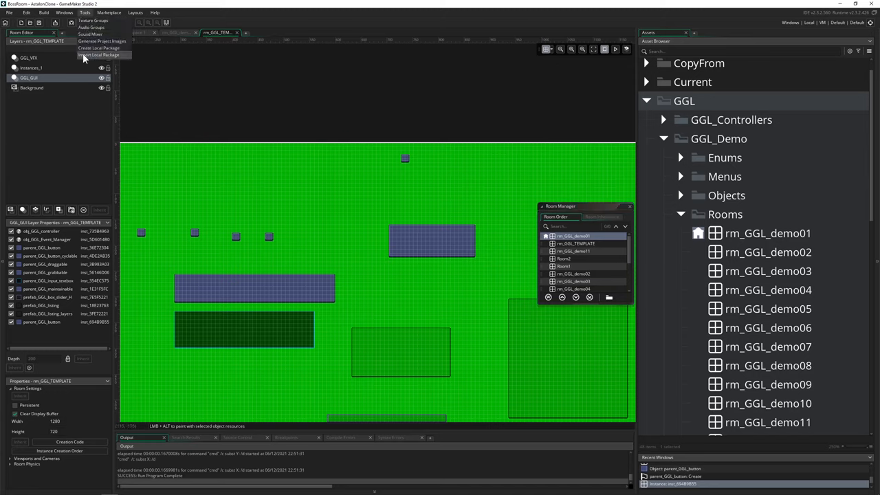
mouse_move(681, 199)
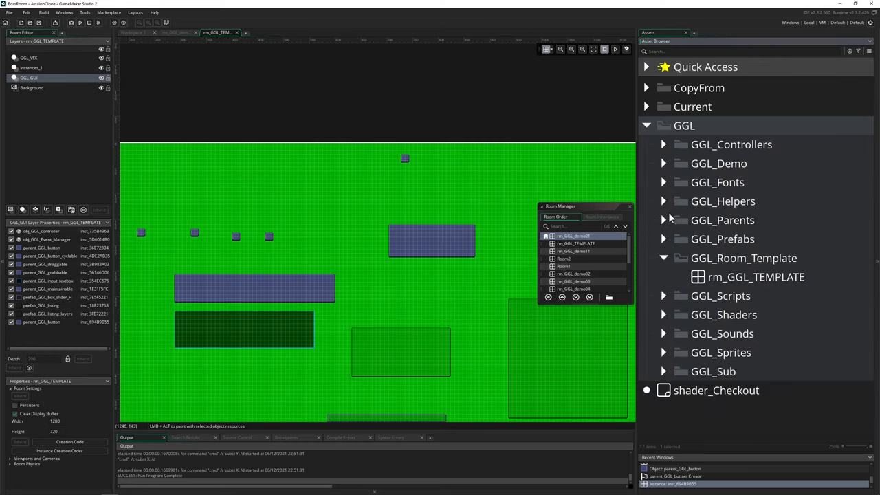
Collapse GGL_Room_Template and browse the GGL_Sprites Helpers sprite folder
click(664, 258)
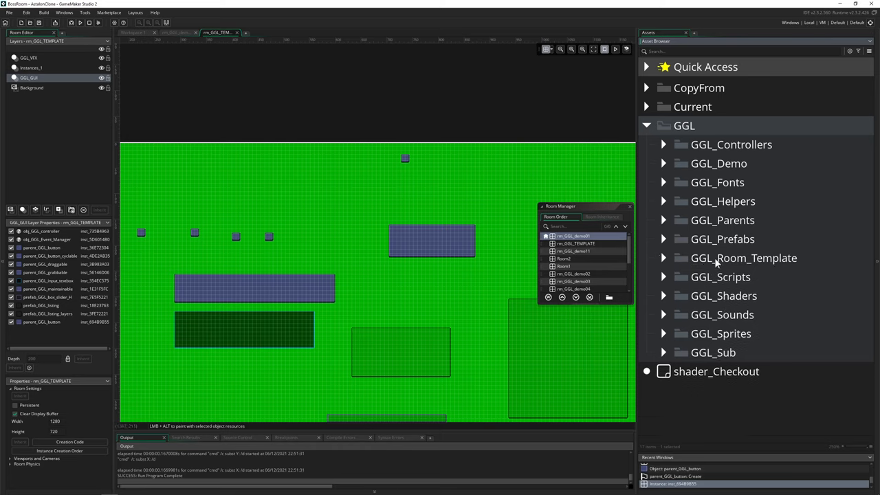
click(663, 334)
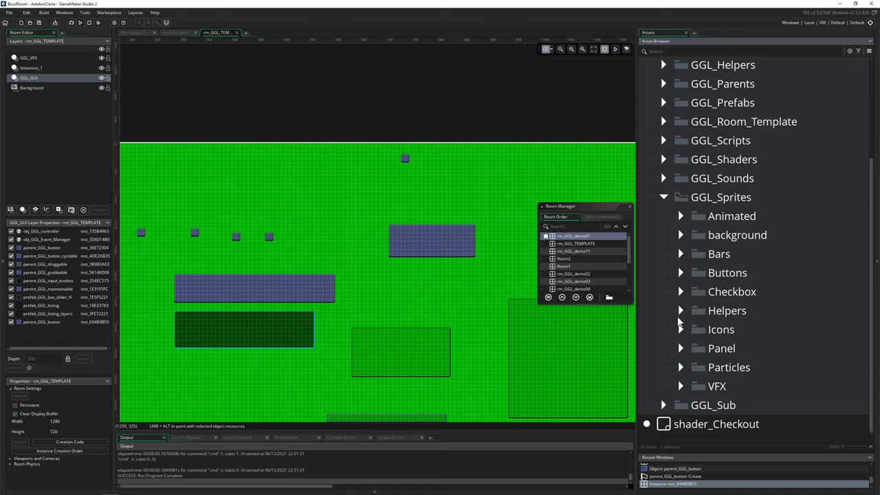
click(681, 311)
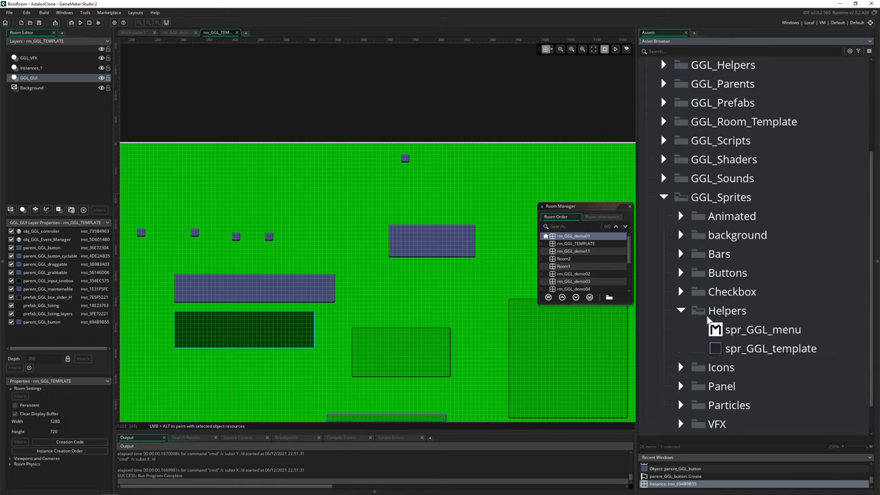
click(681, 310)
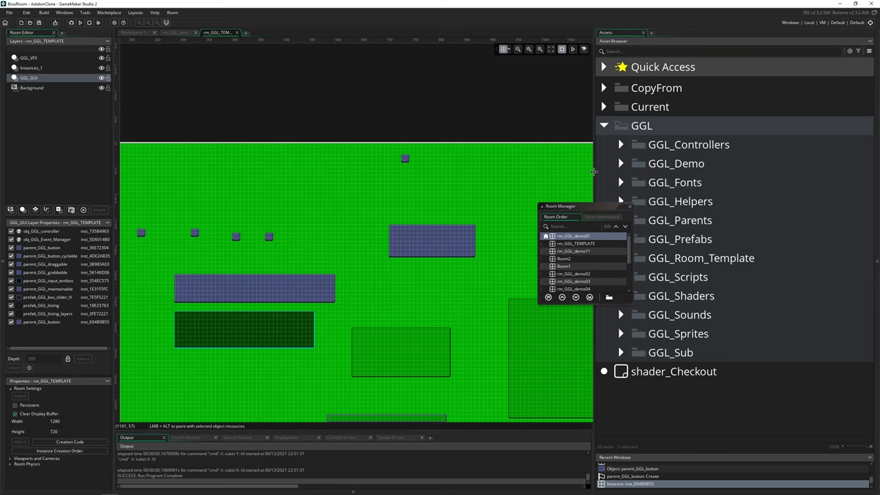
Close the Room Manager, browse the GGL_Demo Rooms and Objects folders, then expand GGL_Room_Template
click(629, 207)
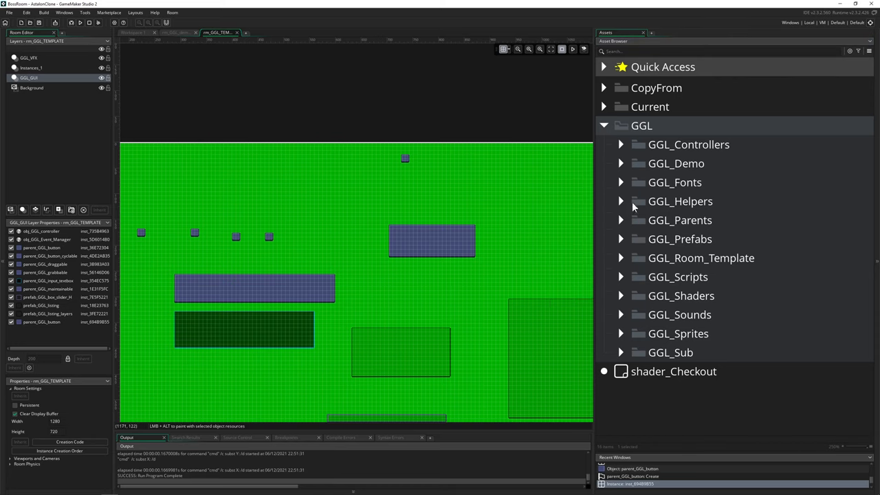
click(621, 163)
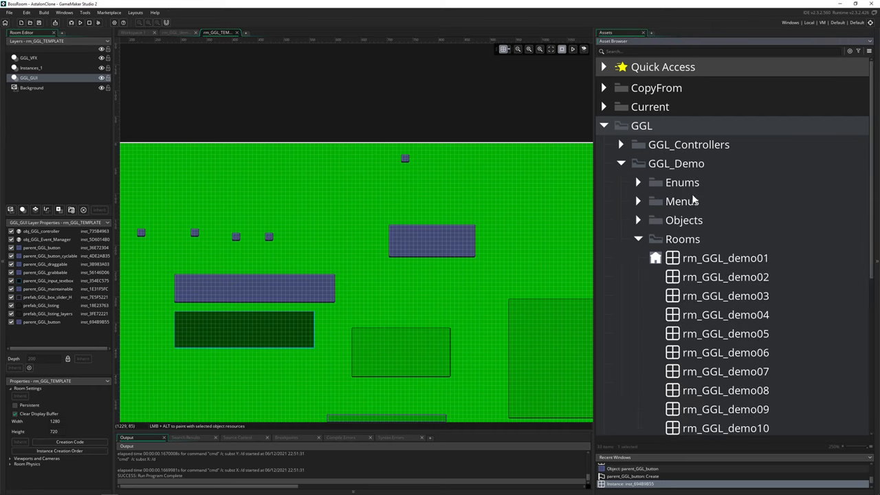
click(638, 239)
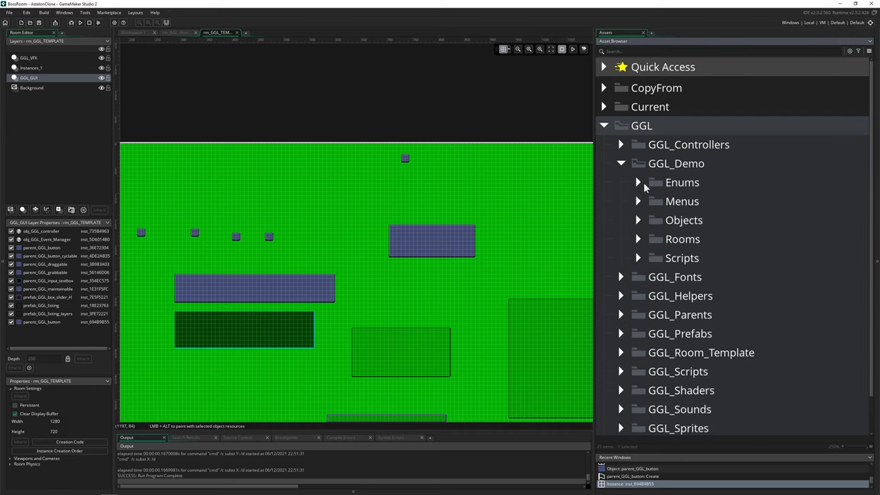
click(638, 220)
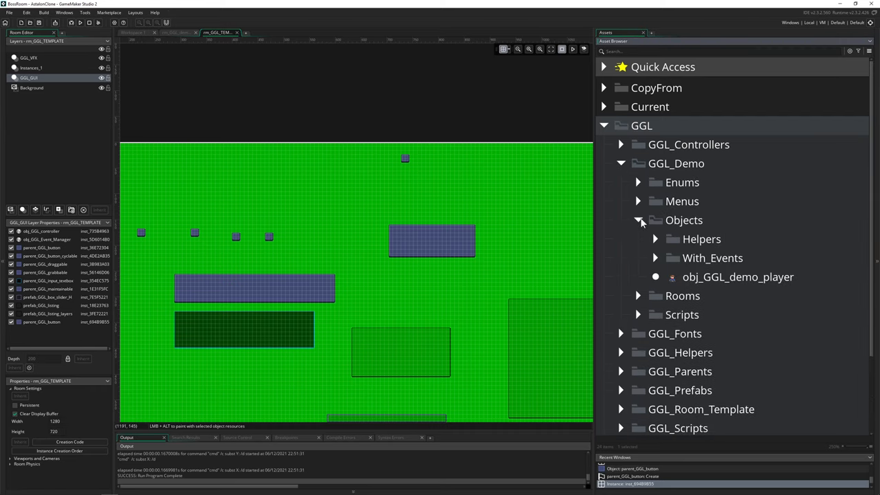
click(638, 221)
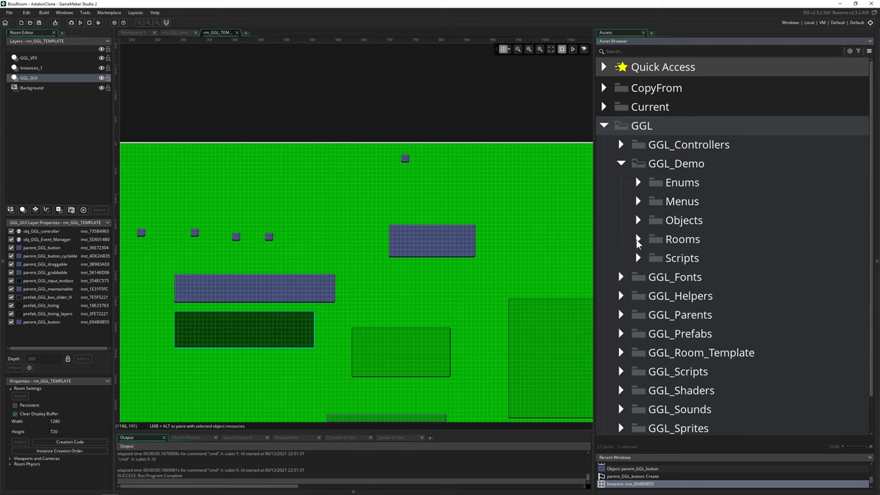
click(637, 238)
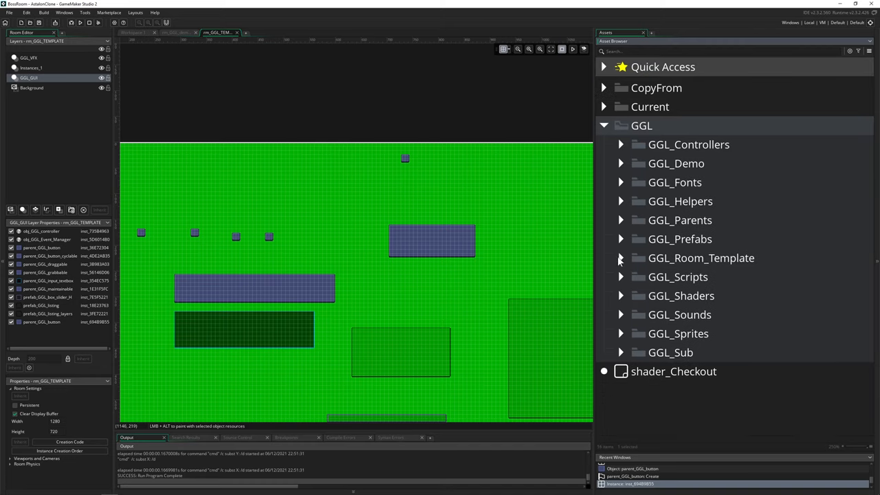
click(620, 258)
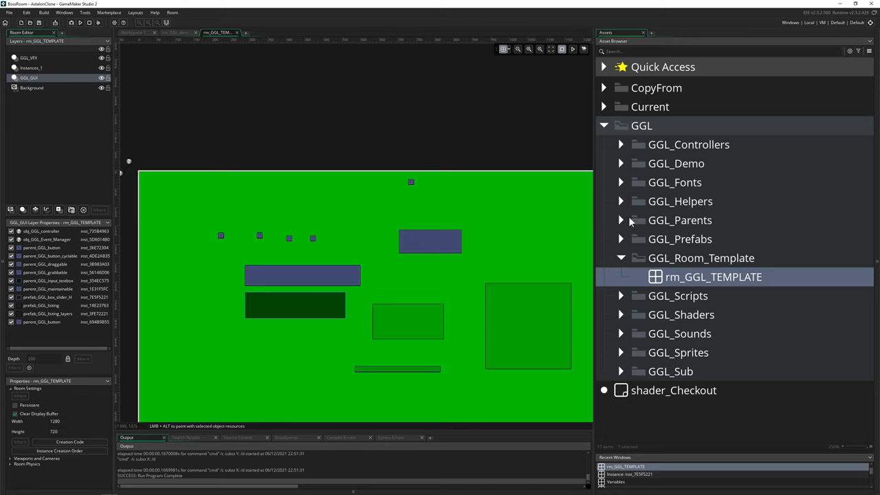
Expand GGL_Parents > Buttons and place a parent_GGL_button instance into rm_GGL_TEMPLATE
click(621, 220)
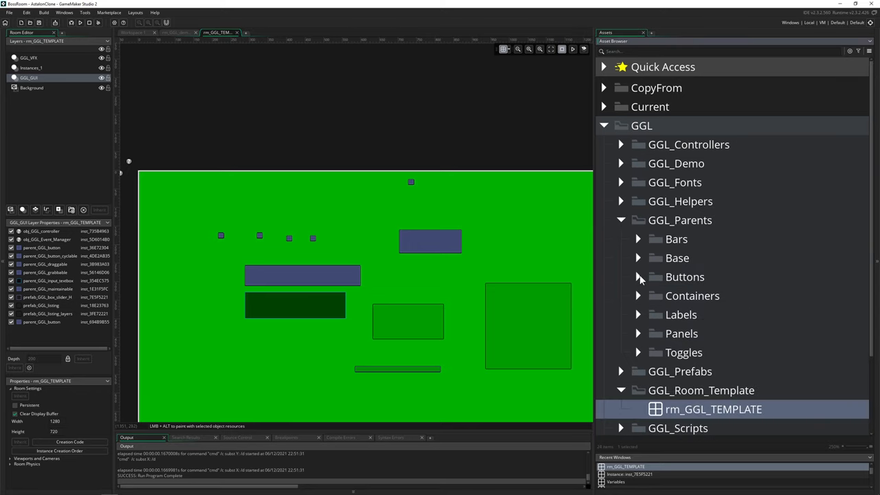
scroll(down, 3)
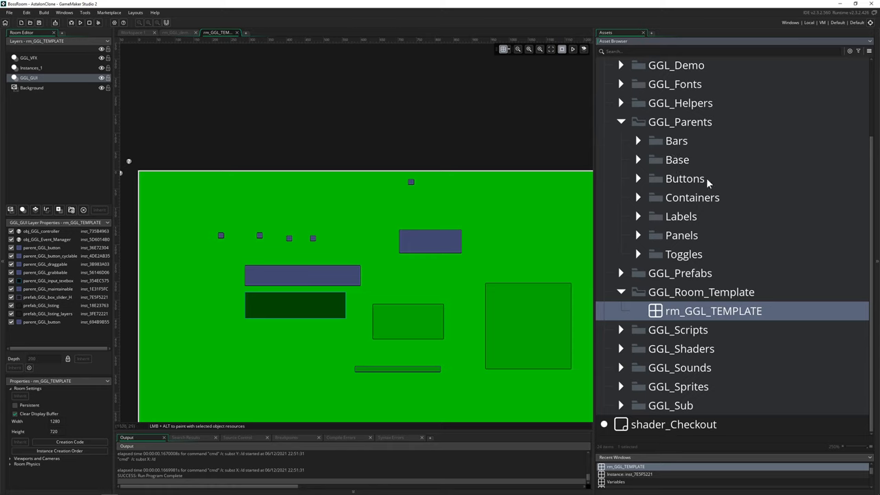
mouse_move(684, 258)
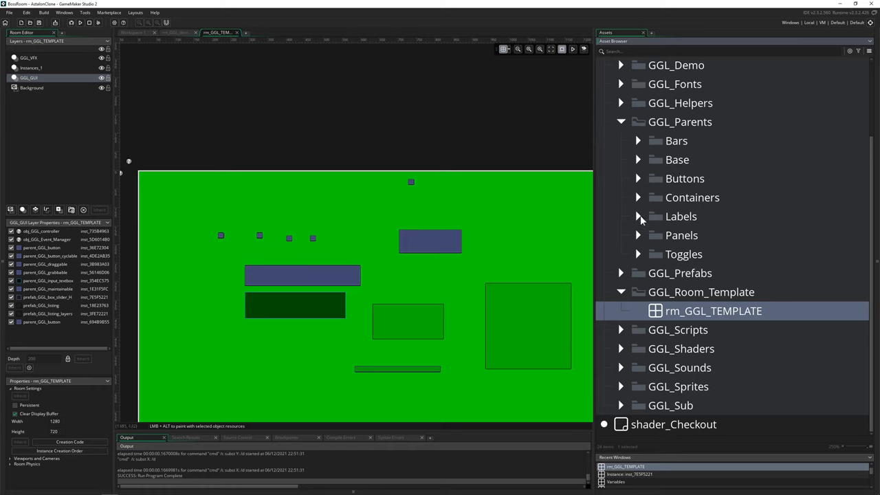
click(637, 178)
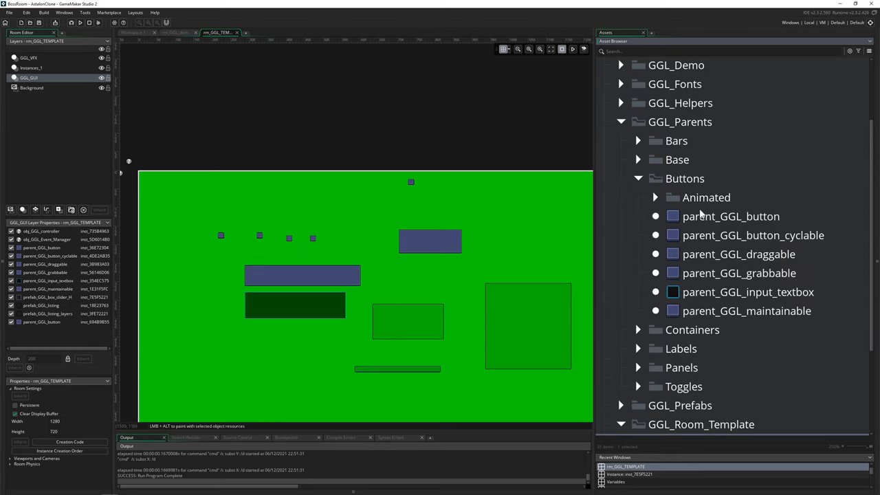
click(731, 216)
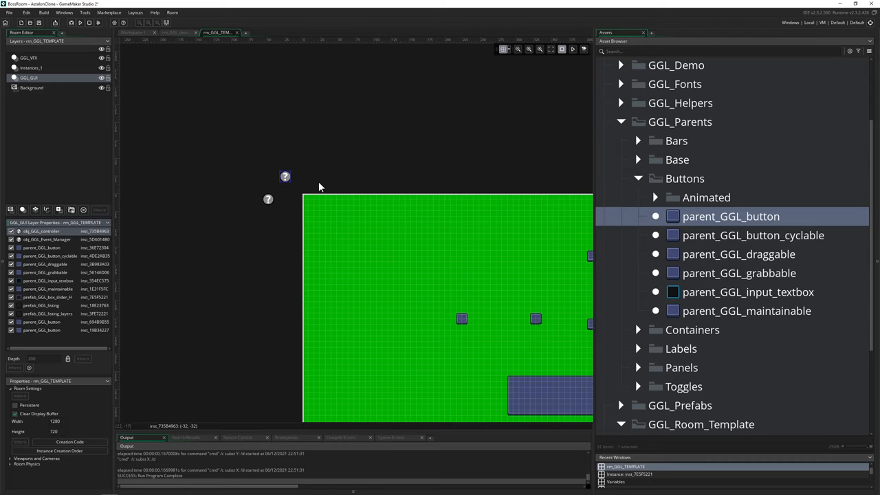
mouse_move(351, 184)
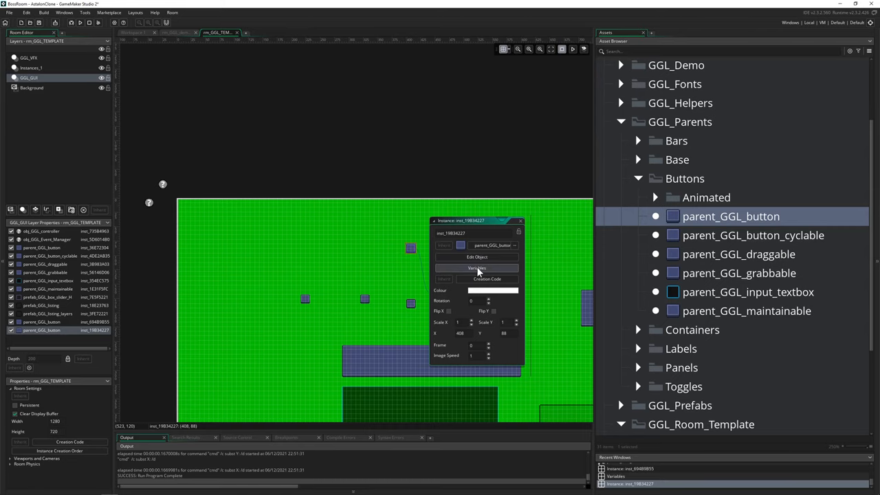
Open the instance's Variables, edit the label to "Banana sandwich", and review the remaining variables
click(478, 268)
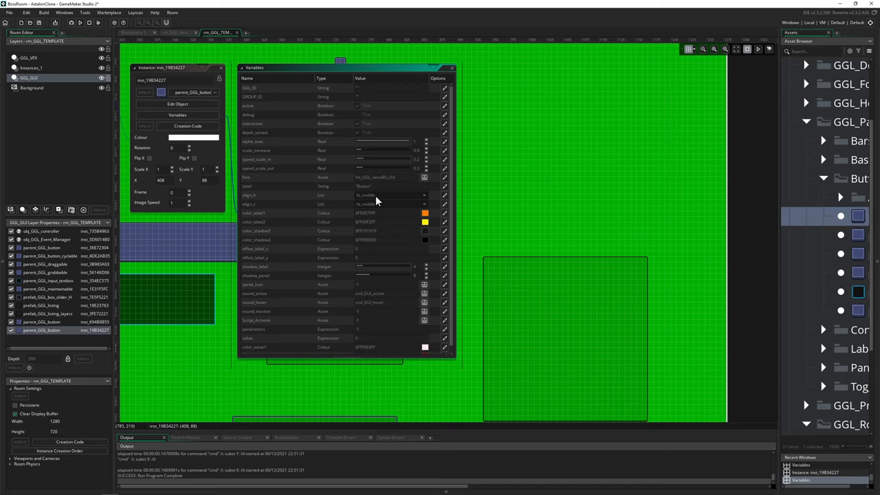
mouse_move(375, 198)
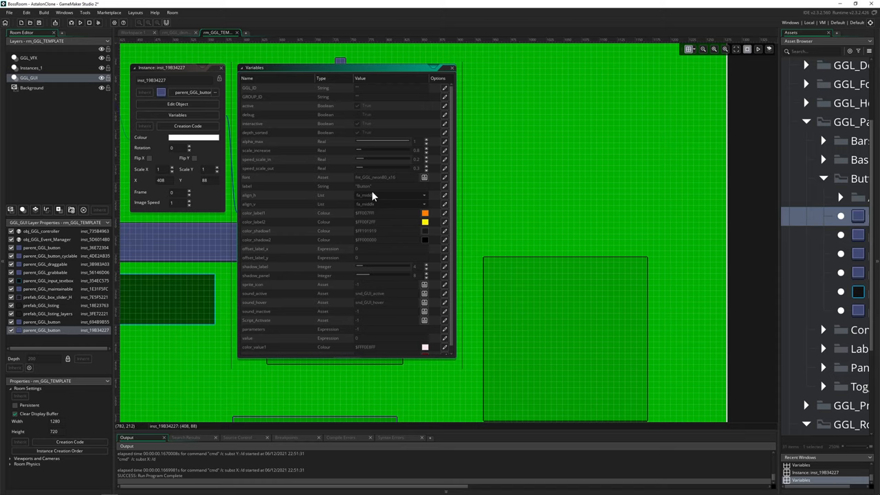
click(373, 186)
text(anan sandwich)
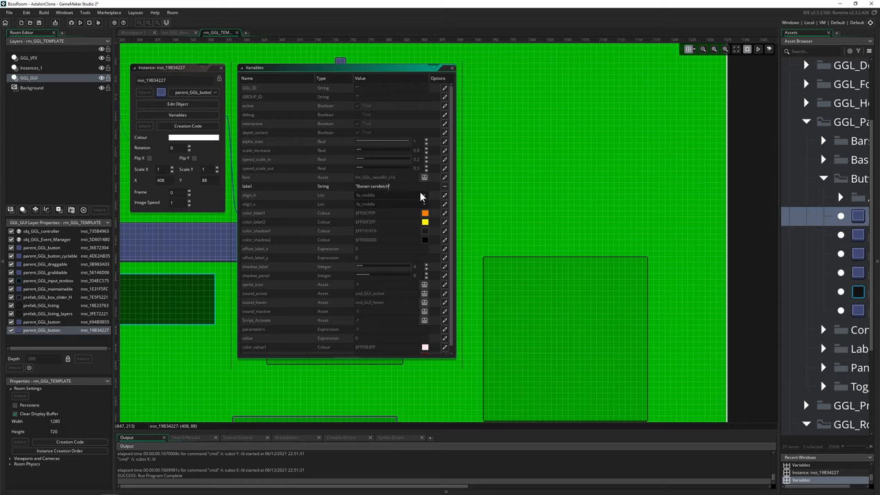
mouse_move(346, 238)
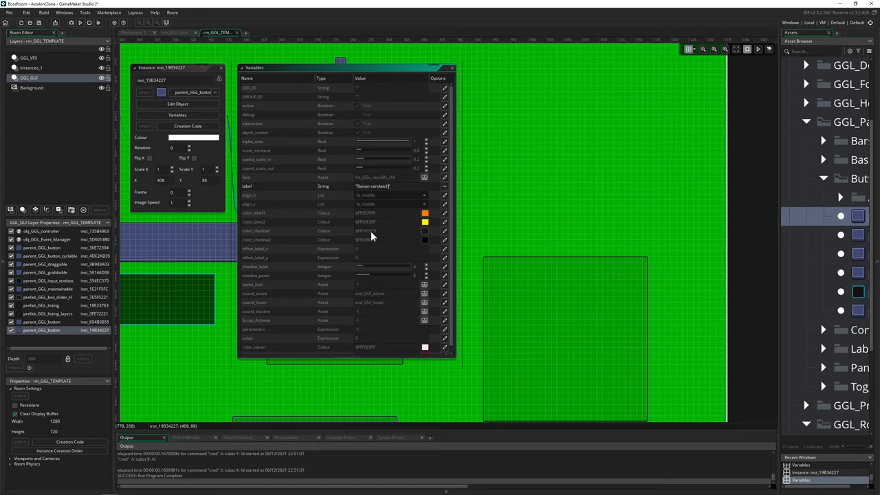
scroll(down, 3)
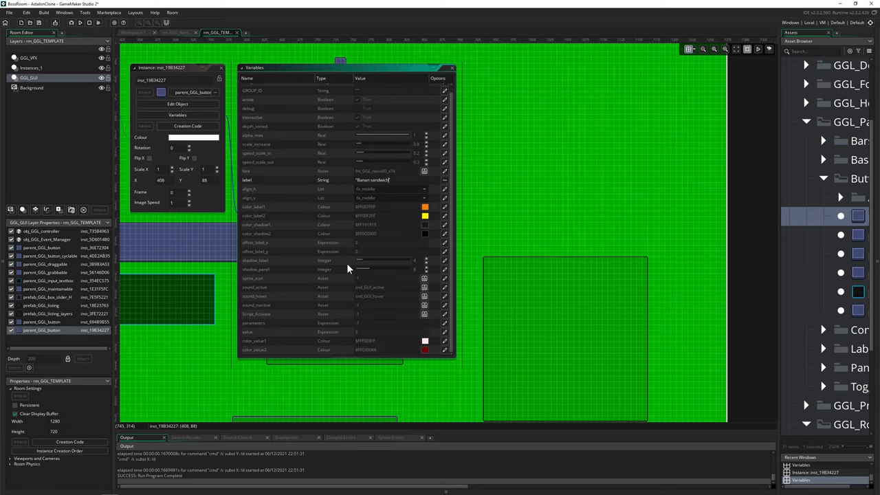
mouse_move(423, 291)
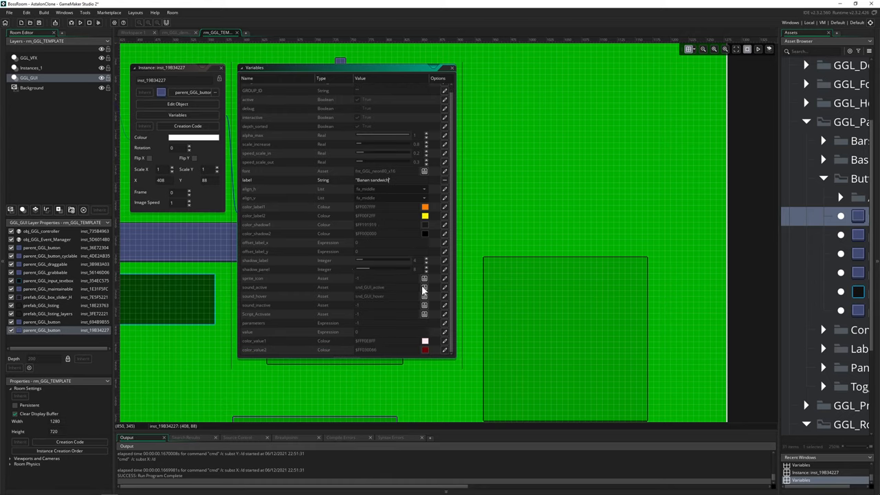
mouse_move(383, 352)
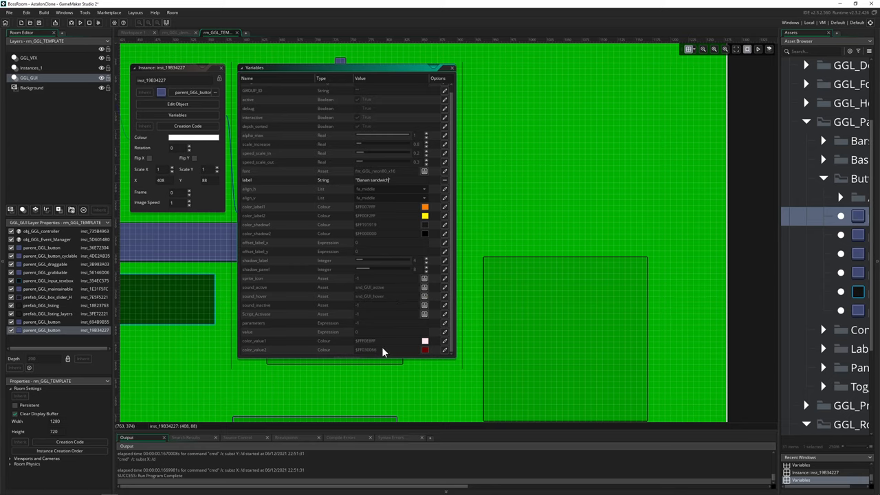
mouse_move(421, 352)
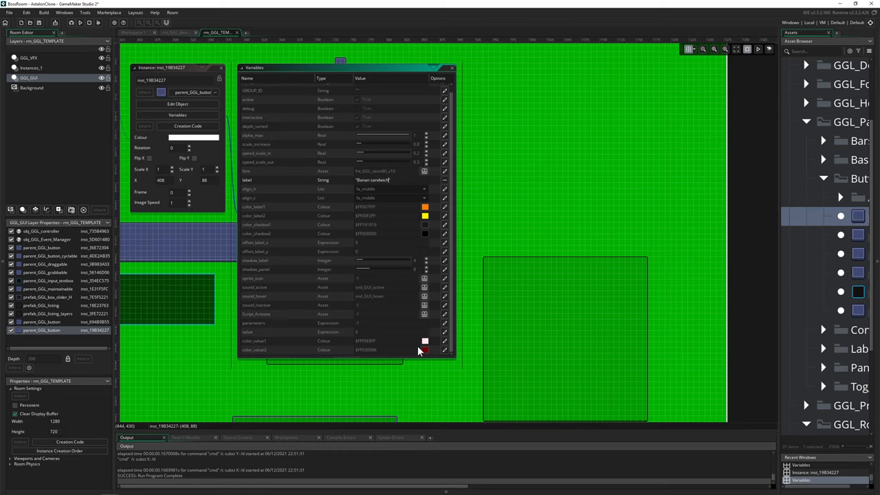
mouse_move(413, 288)
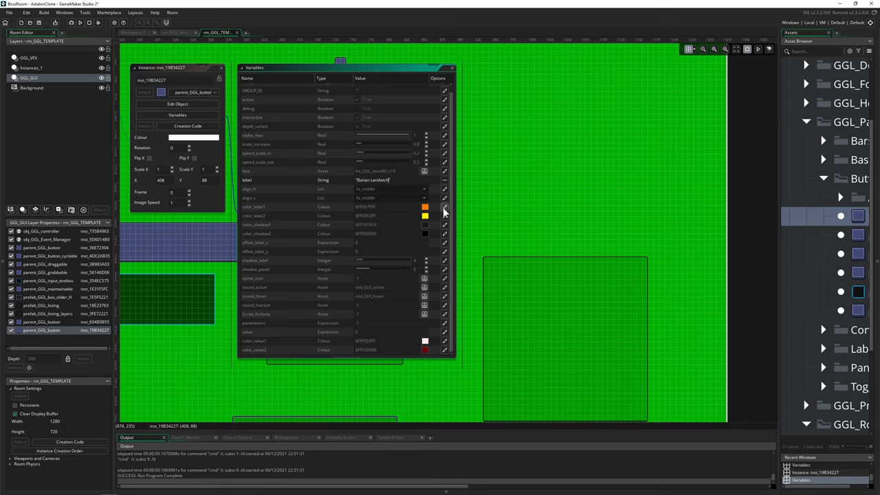
Set color_label1 to pink and color_label2 to green
click(445, 207)
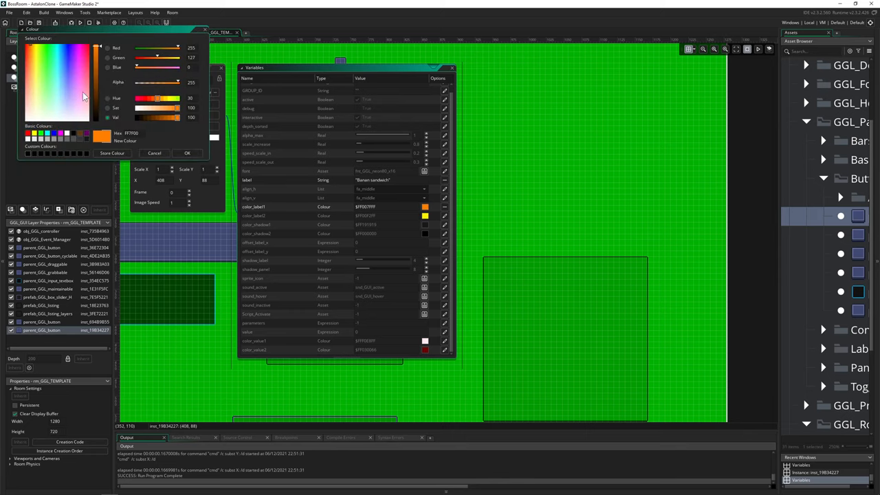
click(81, 72)
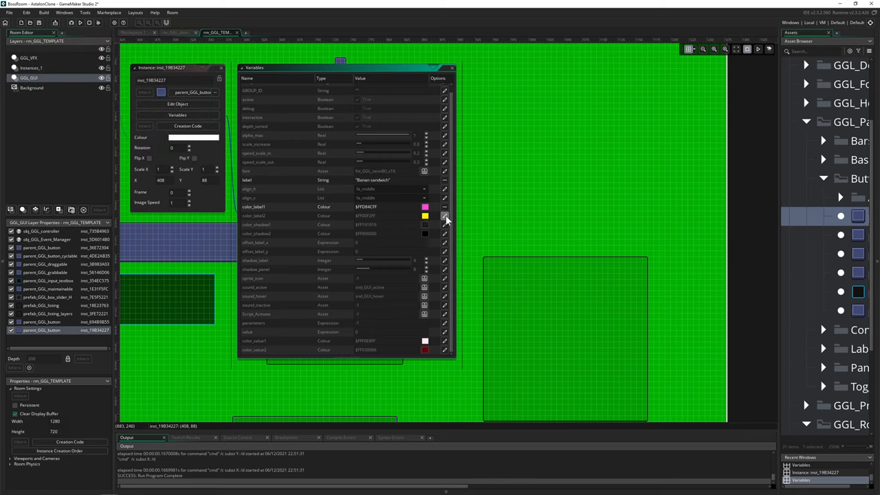
click(444, 215)
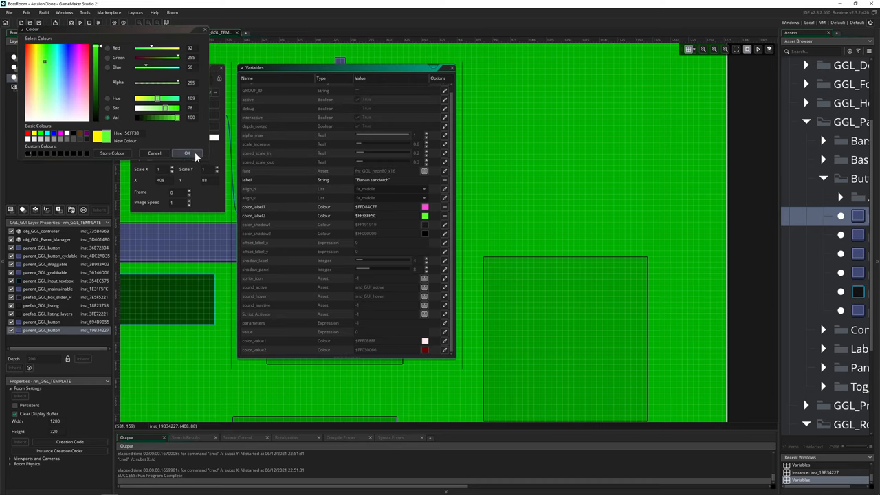
click(187, 153)
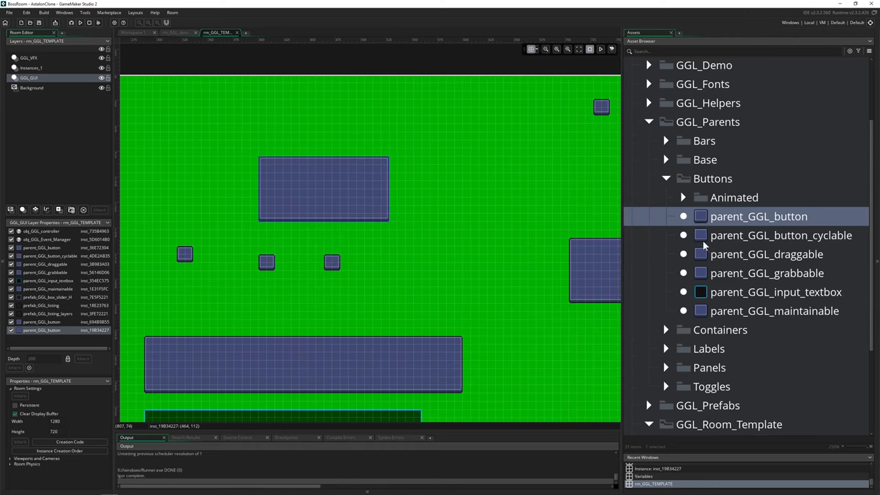
Move rm_GGL_TEMPLATE to the top of the Room Order and run the game
scroll(down, 3)
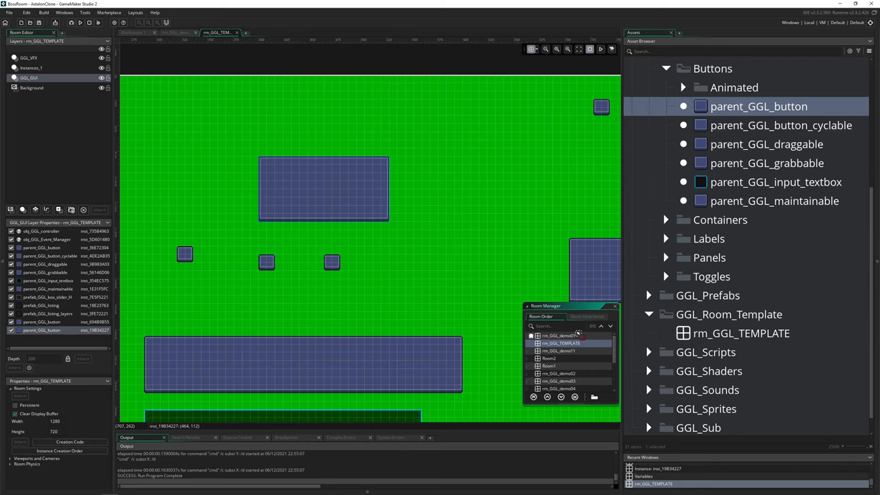
click(560, 335)
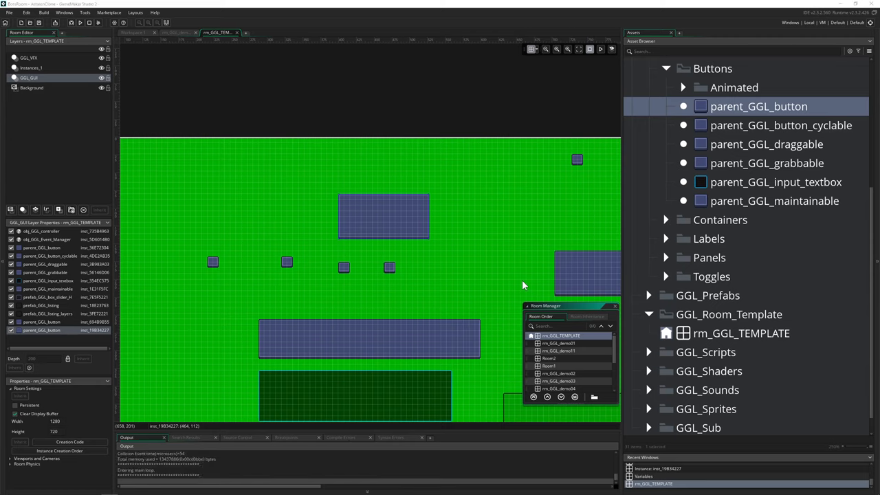
click(79, 22)
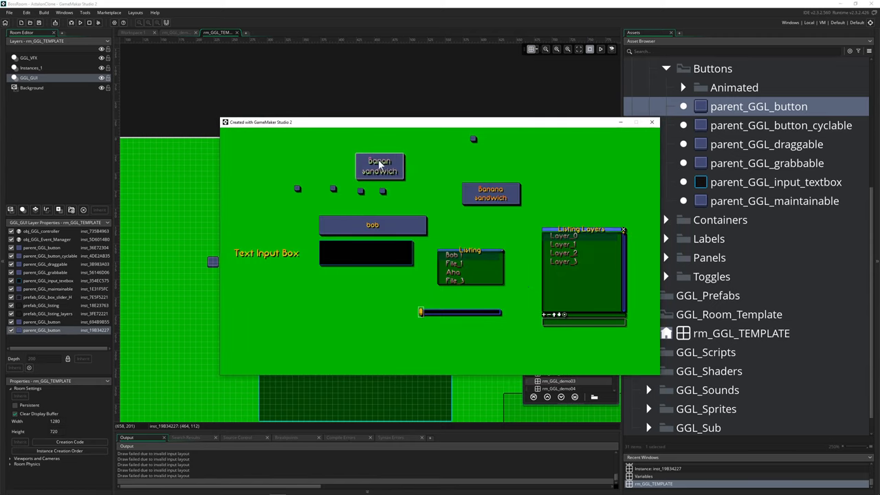
mouse_move(400, 174)
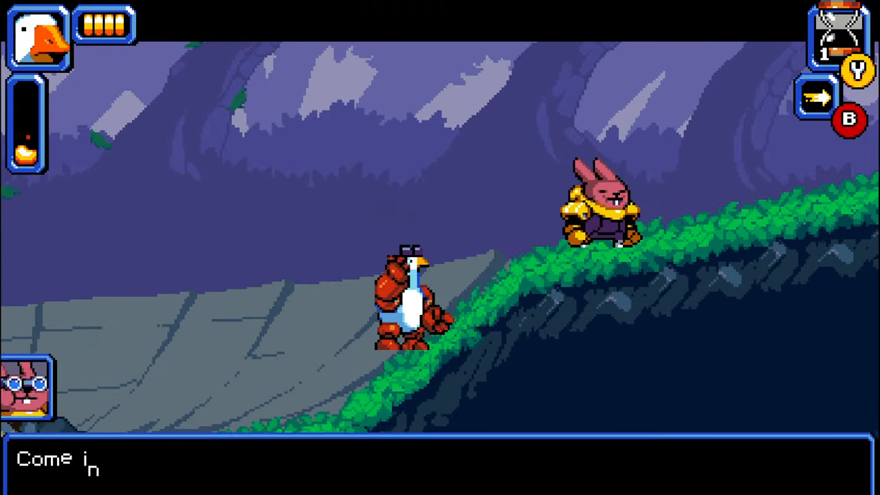
Press space to show the full dialogue line in the running game
key(space)
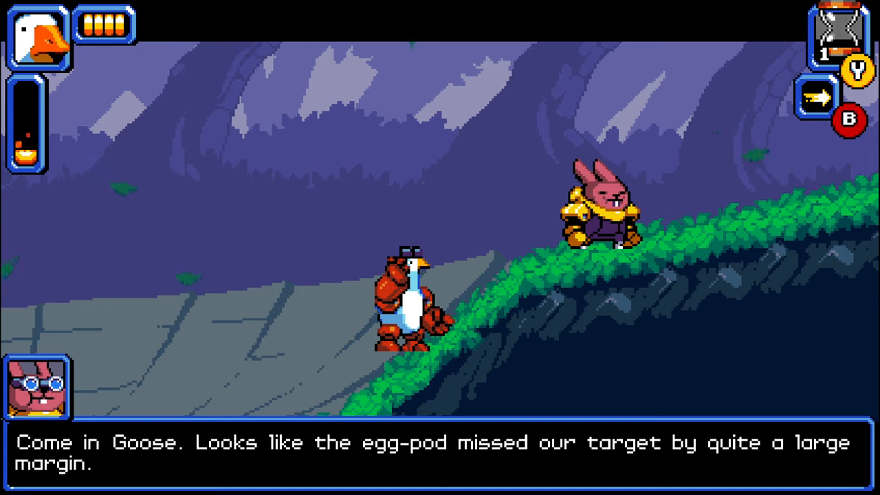